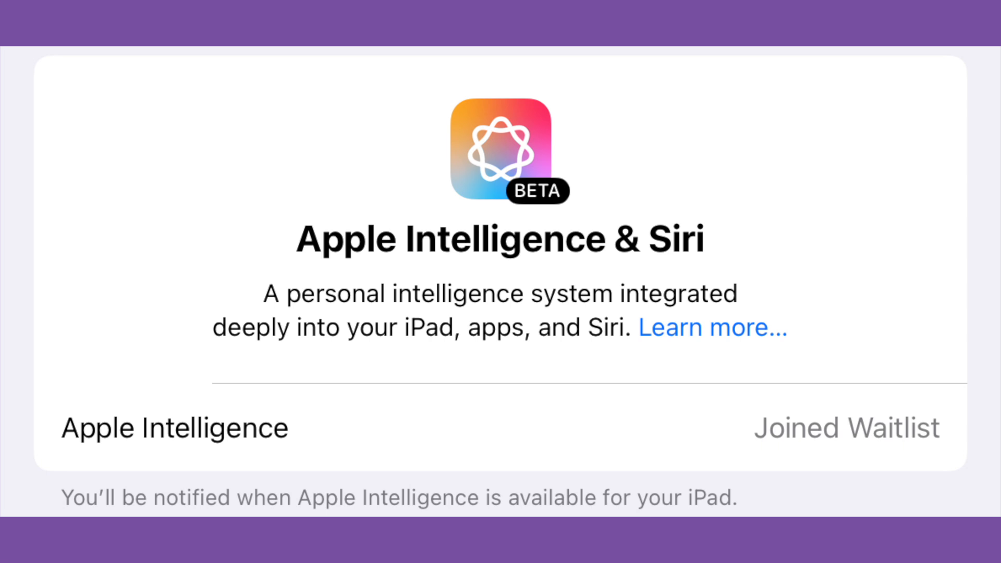
- Run Writing Tools Proofread on the first paragraph of AI Demo Notes
{"action": "scroll", "scroll_direction": "down", "scroll_amount": 3}
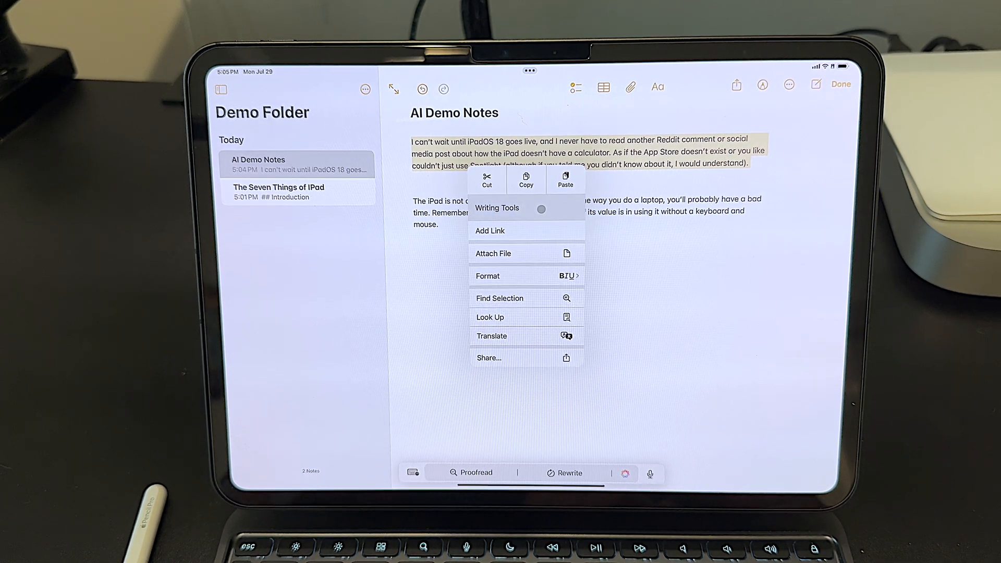
{"action": "left_click", "coordinate": [496, 208]}
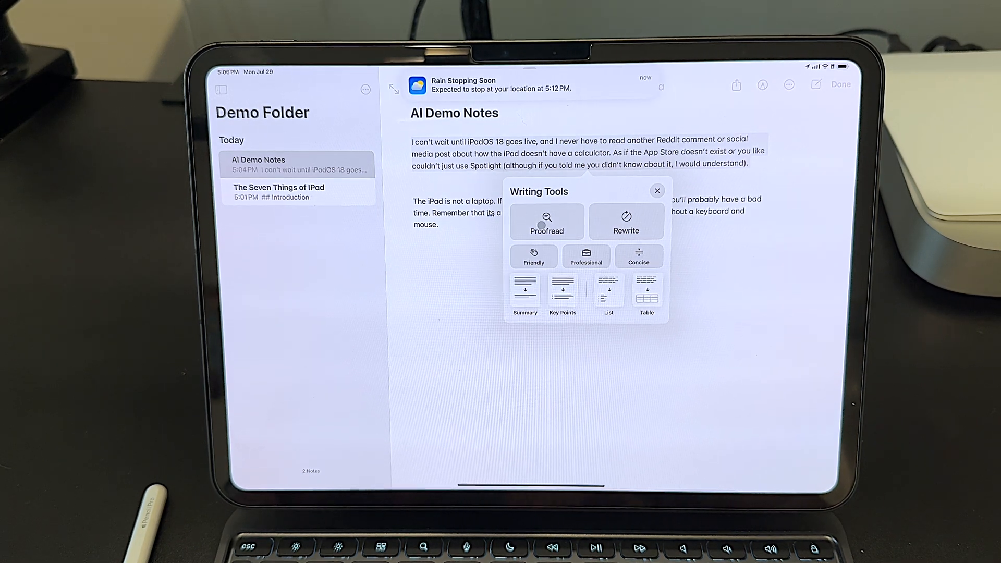
{"action": "left_click", "coordinate": [546, 222]}
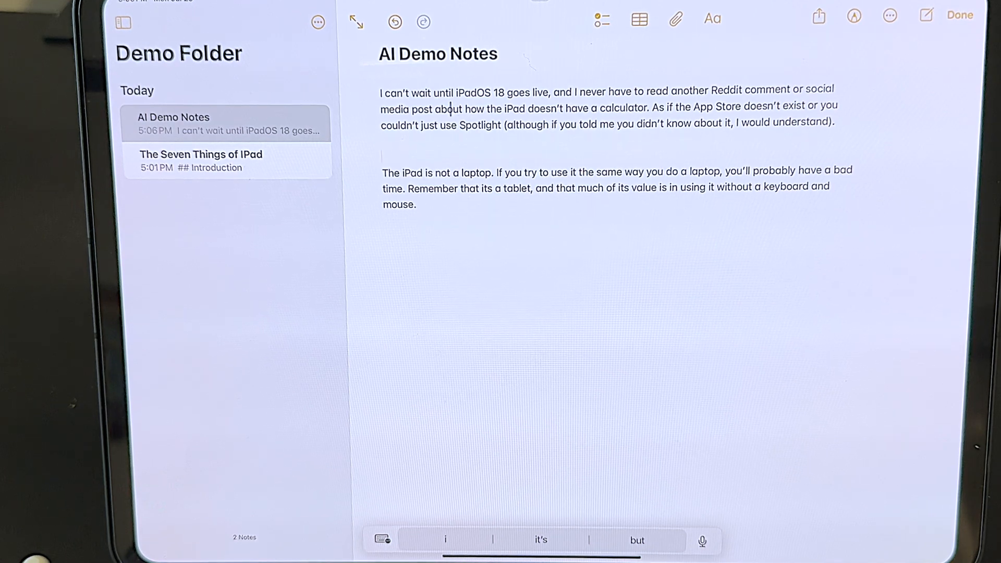
{"action": "double_click", "coordinate": [607, 106]}
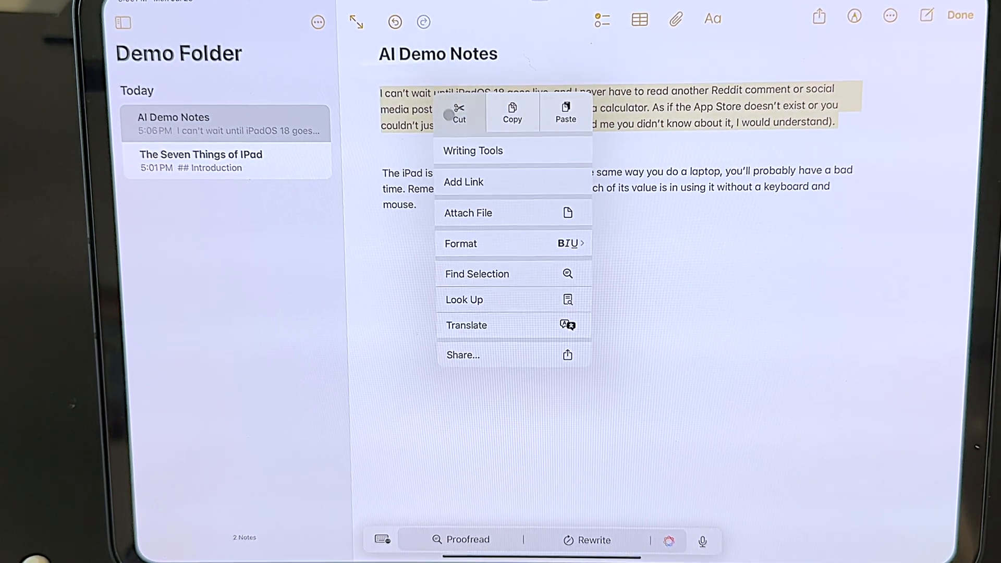
{"action": "left_click", "coordinate": [472, 150]}
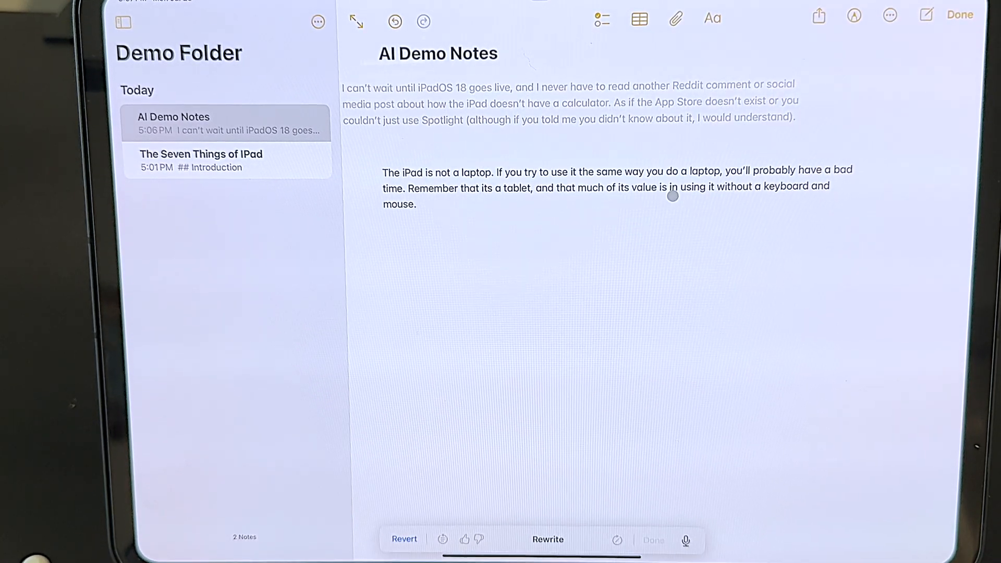
{"action": "left_click", "coordinate": [548, 539]}
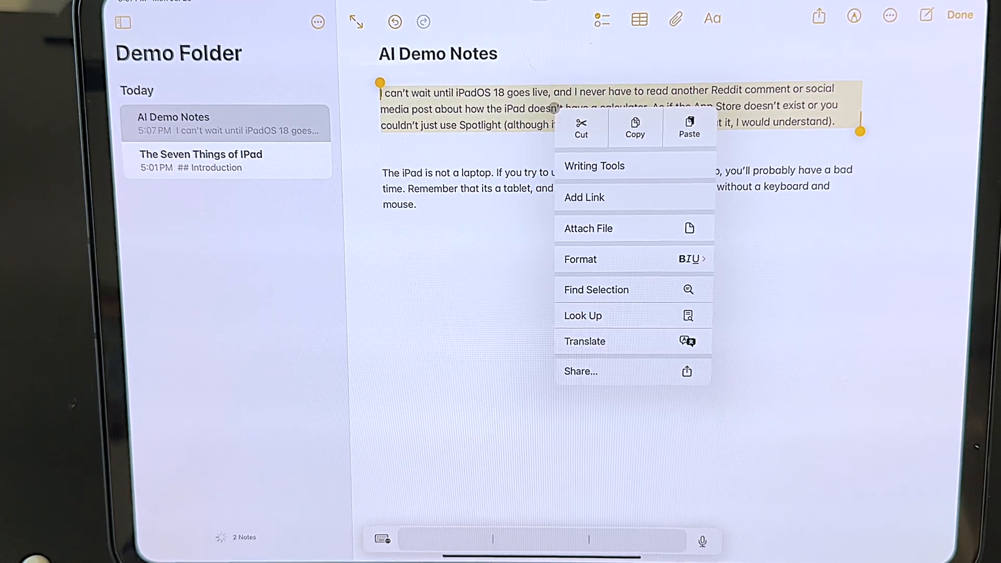
{"action": "left_click", "coordinate": [594, 166]}
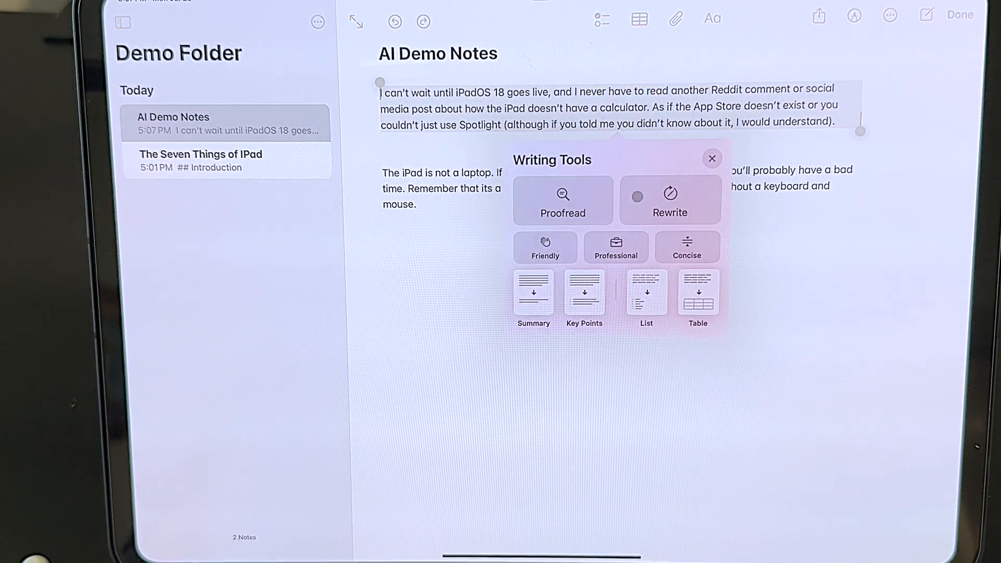
{"action": "left_click", "coordinate": [669, 200]}
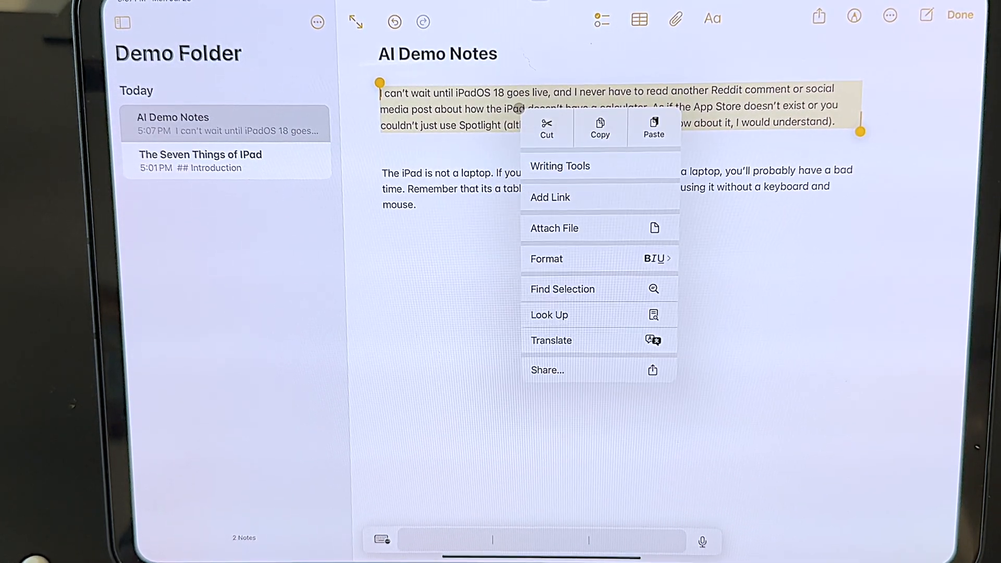
{"action": "left_click", "coordinate": [559, 166]}
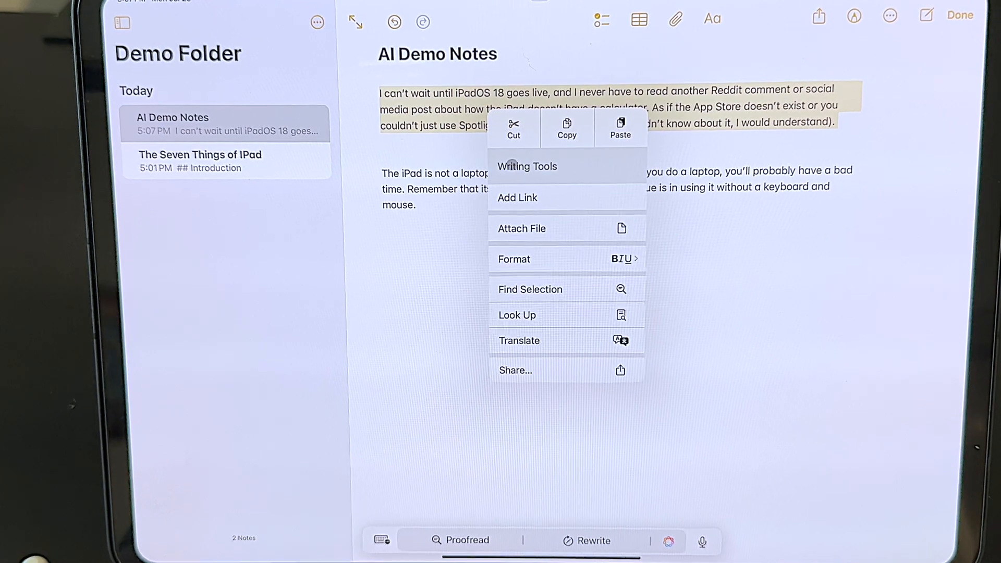
{"action": "left_click", "coordinate": [526, 166]}
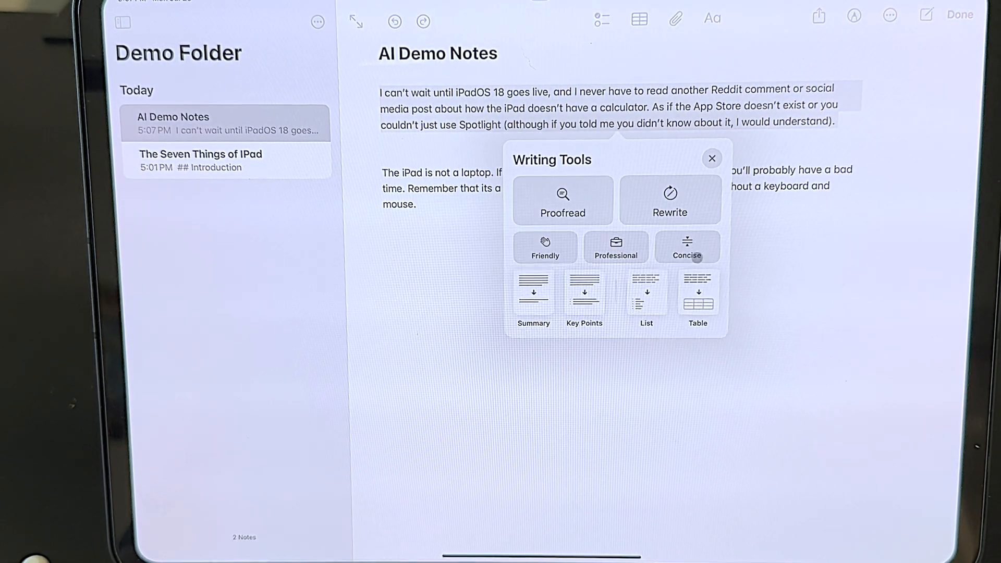
{"action": "left_click", "coordinate": [545, 249]}
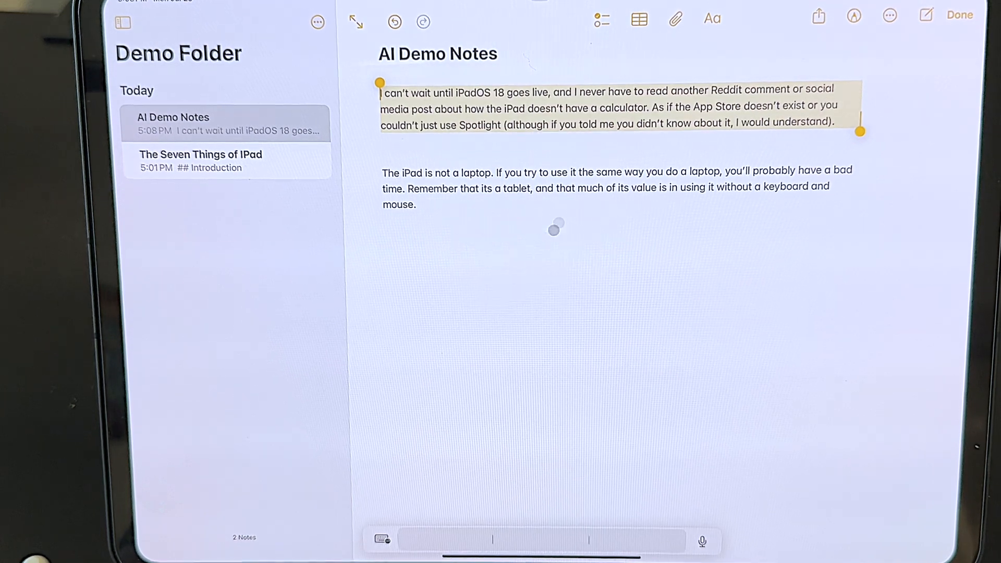
{"action": "left_click", "coordinate": [613, 105]}
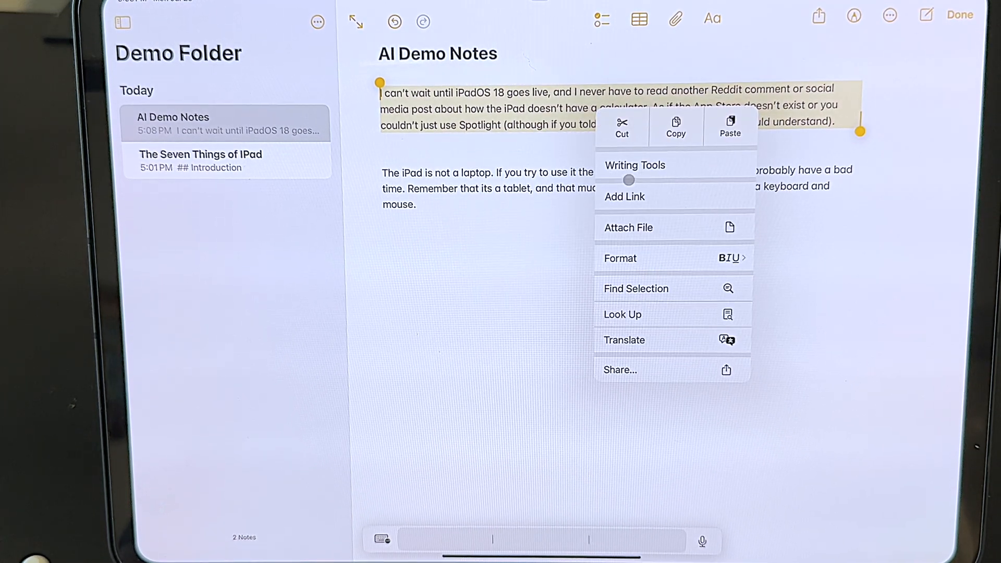
{"action": "left_click", "coordinate": [634, 164]}
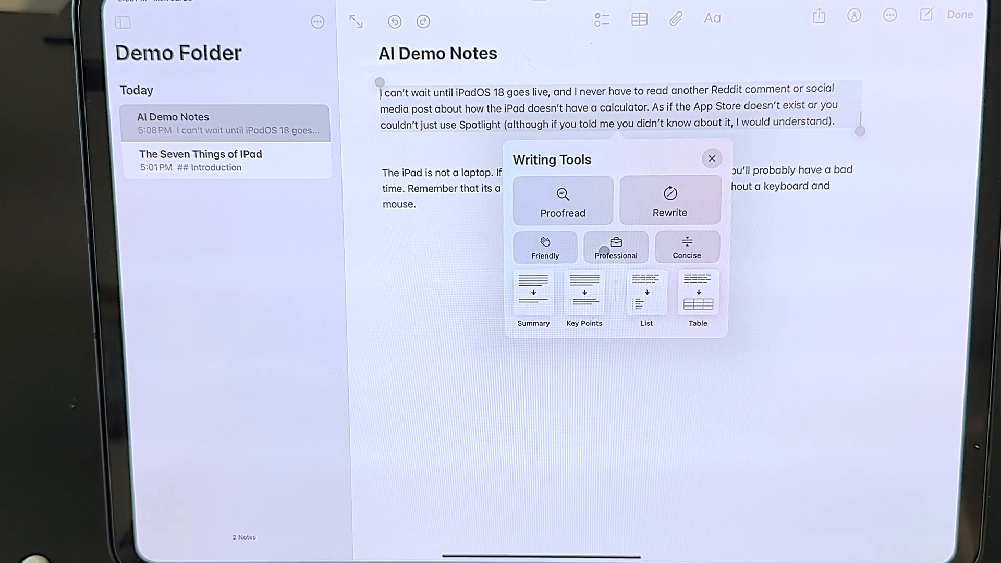
{"action": "left_click", "coordinate": [615, 248]}
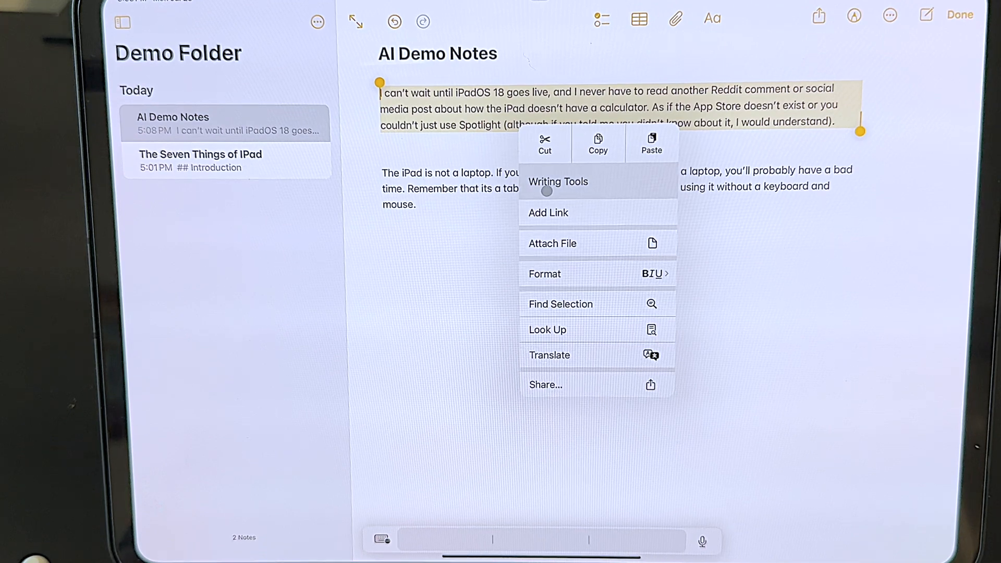
{"action": "left_click", "coordinate": [557, 181]}
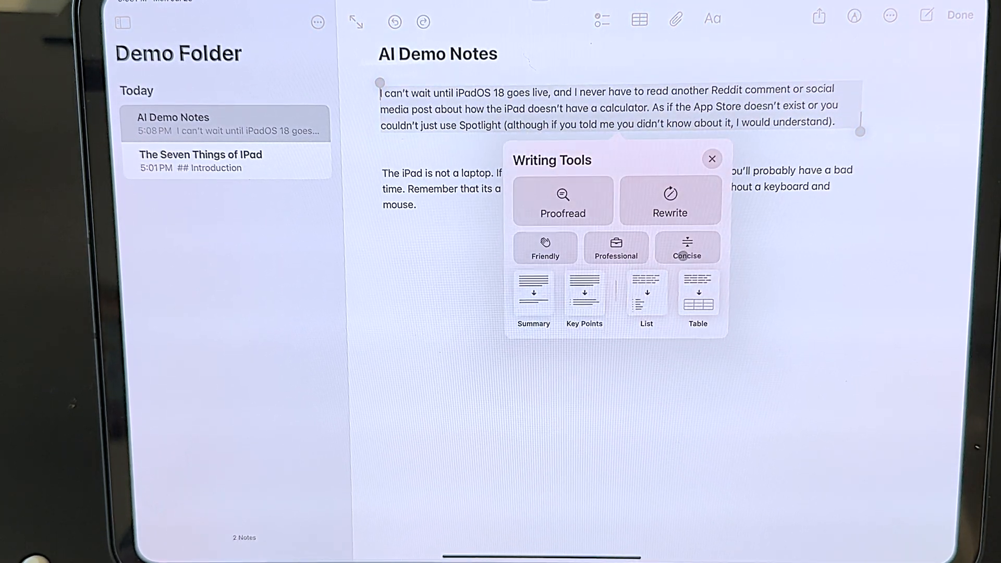
{"action": "left_click", "coordinate": [687, 255]}
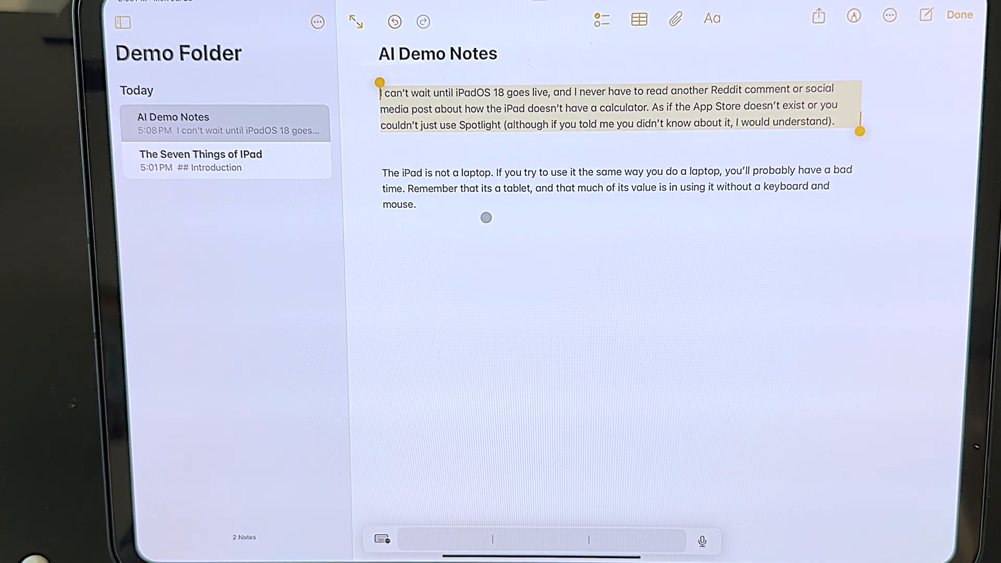
{"action": "left_click", "coordinate": [200, 161]}
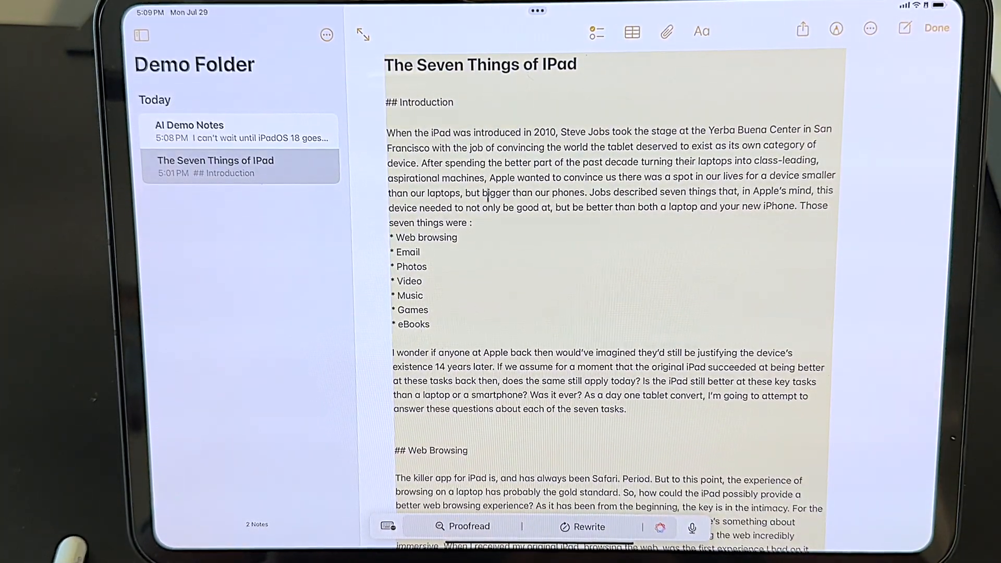
- Attempt a Writing Tools Summary of the whole note and dismiss the unavailable alert
{"action": "scroll", "scroll_direction": "down", "scroll_amount": 3}
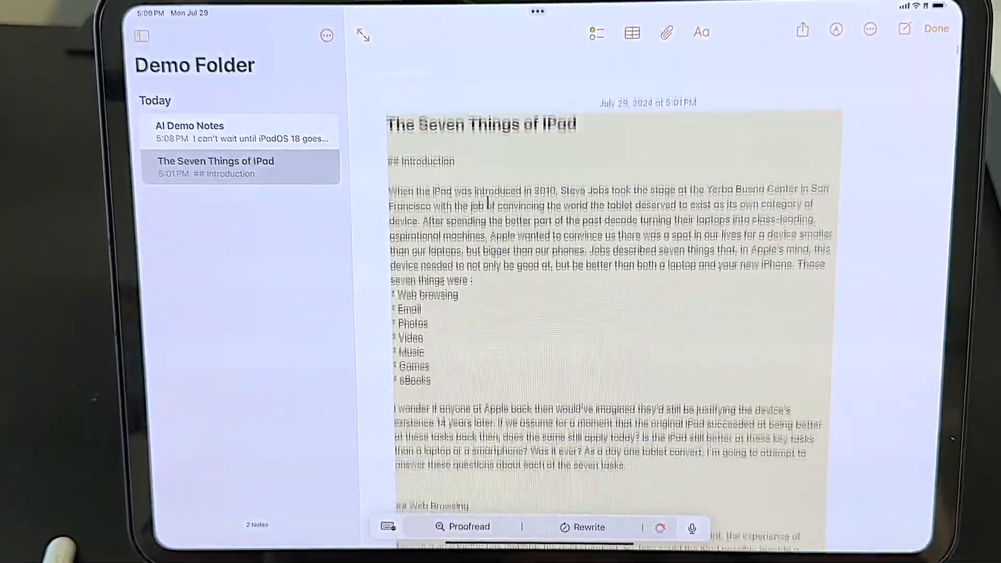
{"action": "left_click", "coordinate": [484, 204]}
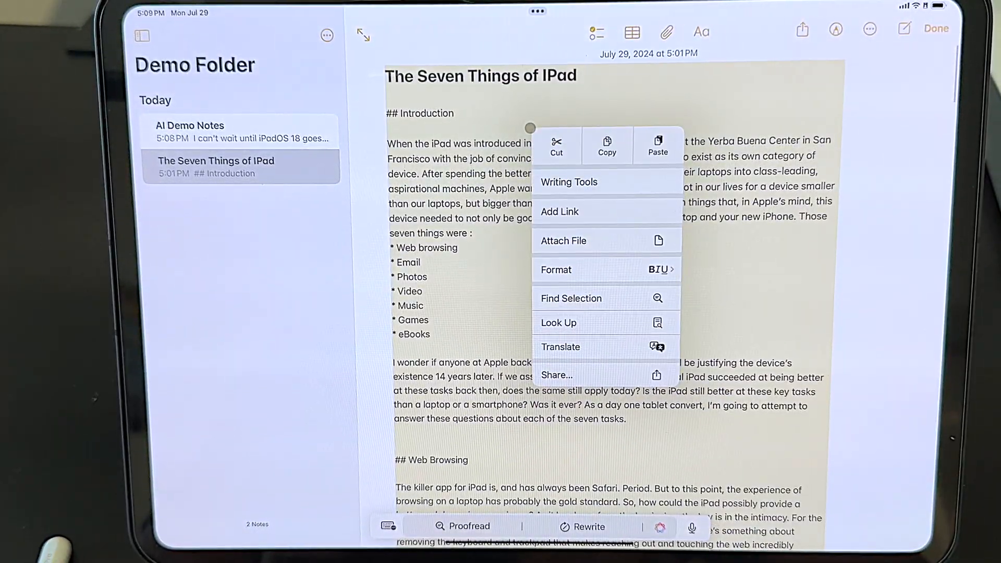
{"action": "left_click", "coordinate": [568, 182]}
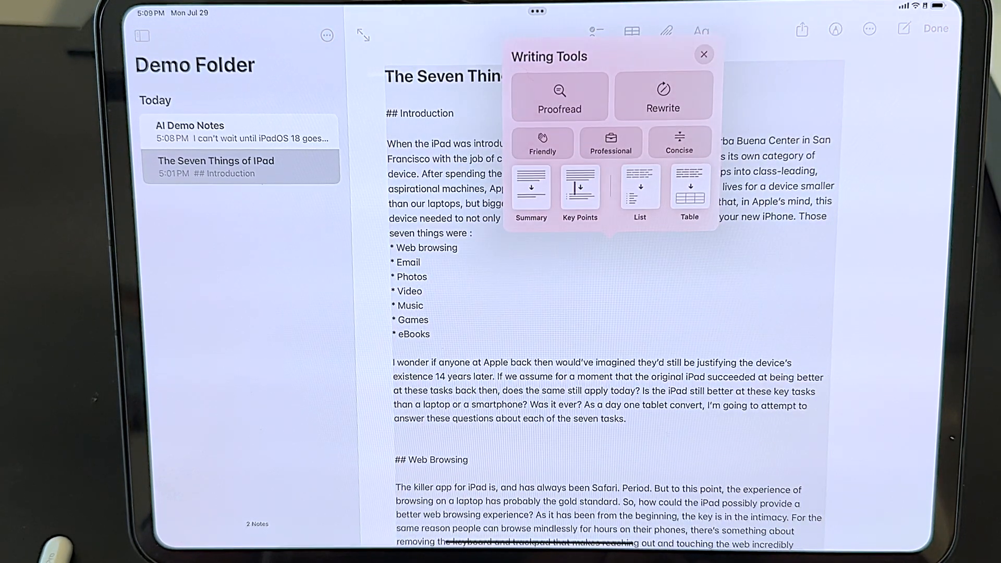
{"action": "left_click", "coordinate": [531, 186]}
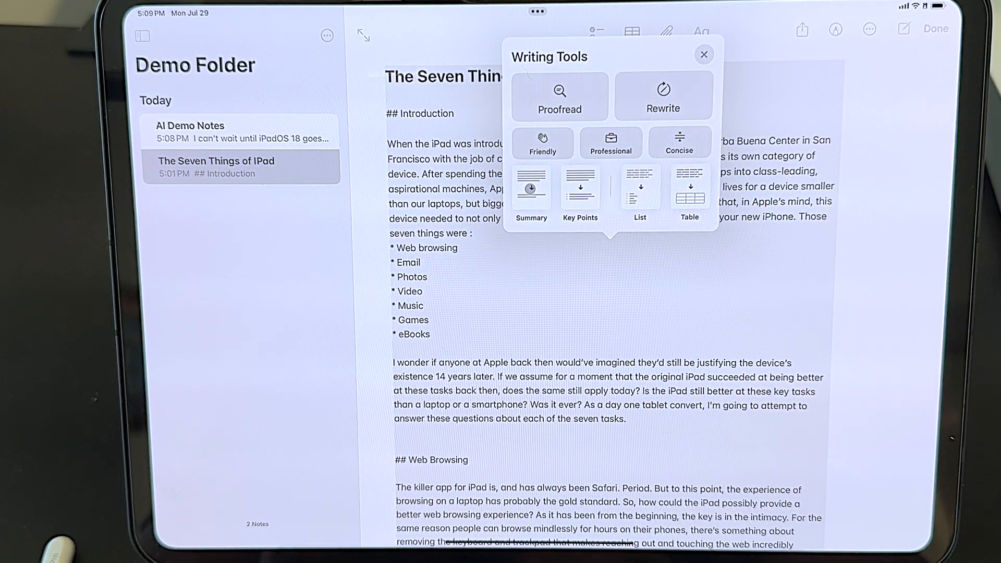
{"action": "left_click", "coordinate": [530, 192]}
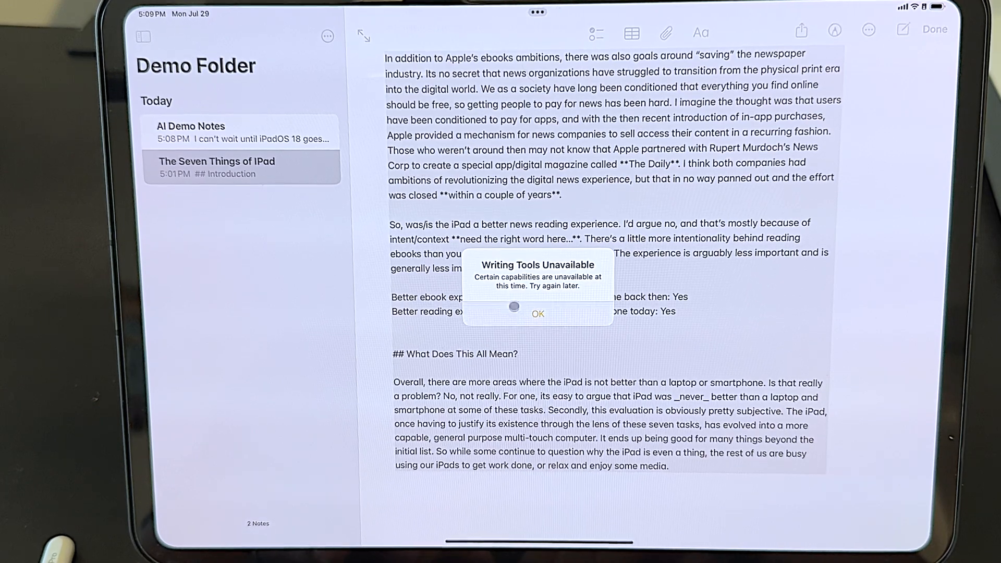
{"action": "left_click", "coordinate": [537, 314]}
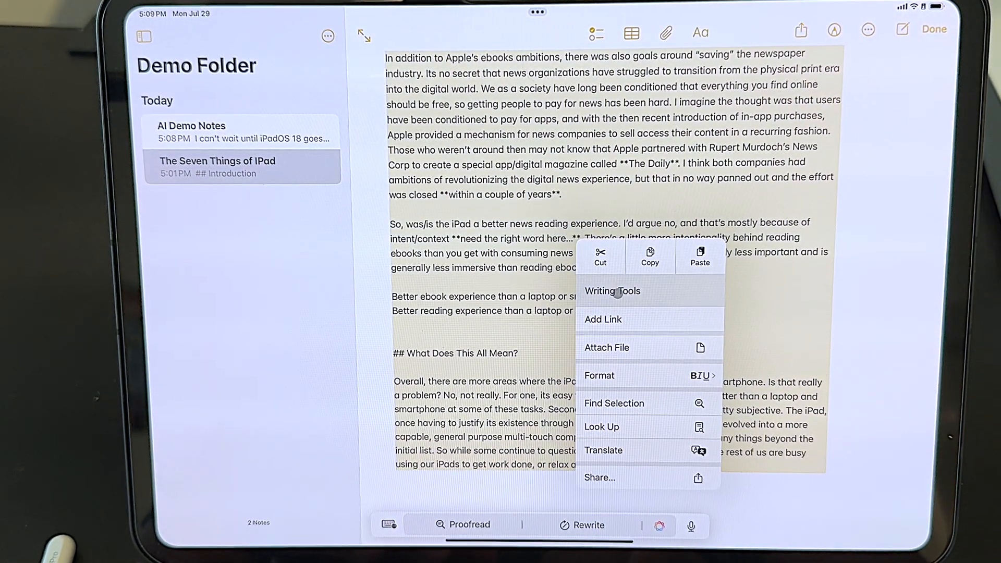
- Generate Key Points for the selected iPad essay text, read them, then dismiss them
{"action": "left_click", "coordinate": [611, 291]}
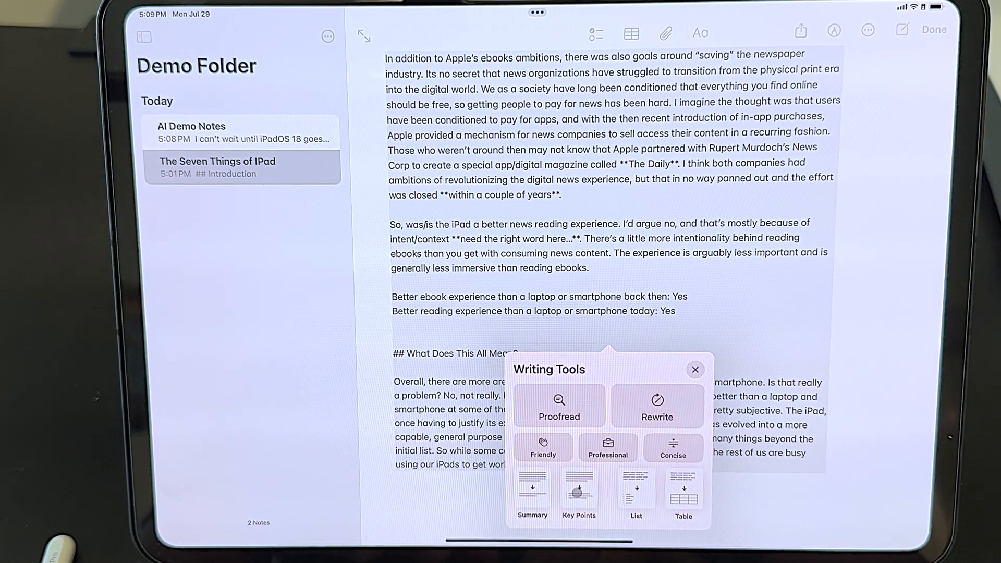
{"action": "left_click", "coordinate": [578, 494]}
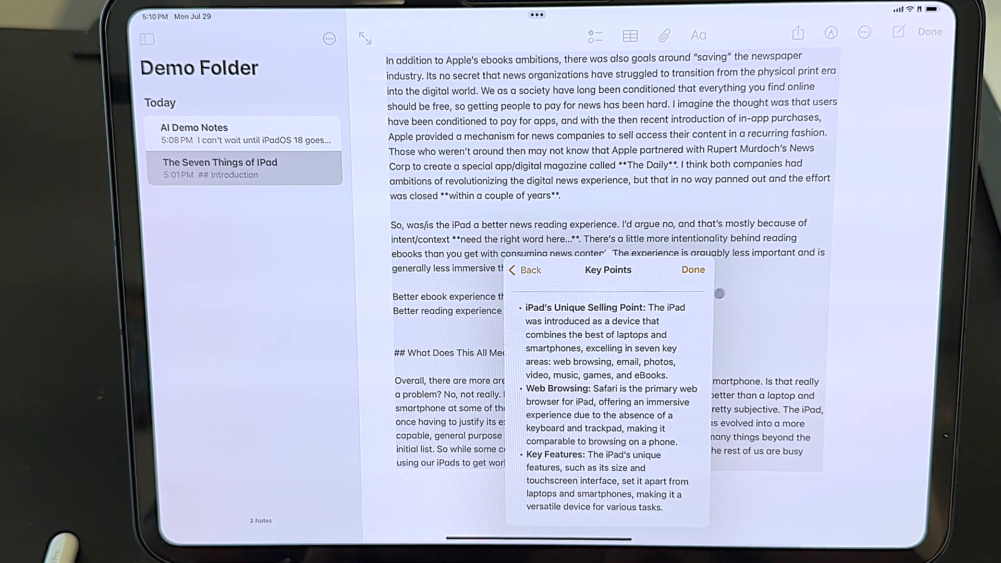
{"action": "left_click", "coordinate": [692, 269]}
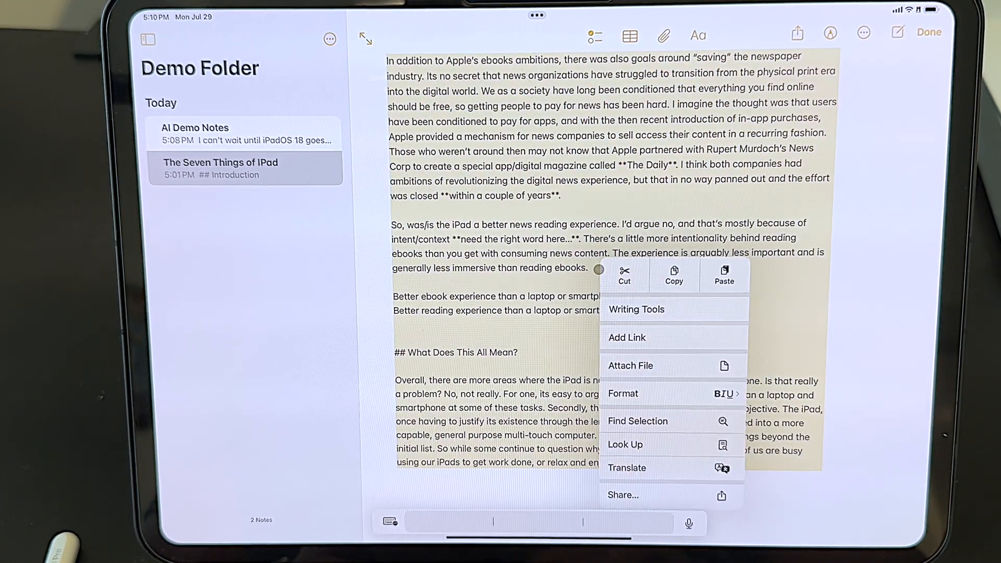
- Convert The Seven Things of iPad into a bulleted list with Writing Tools and read through it
{"action": "left_click", "coordinate": [636, 309]}
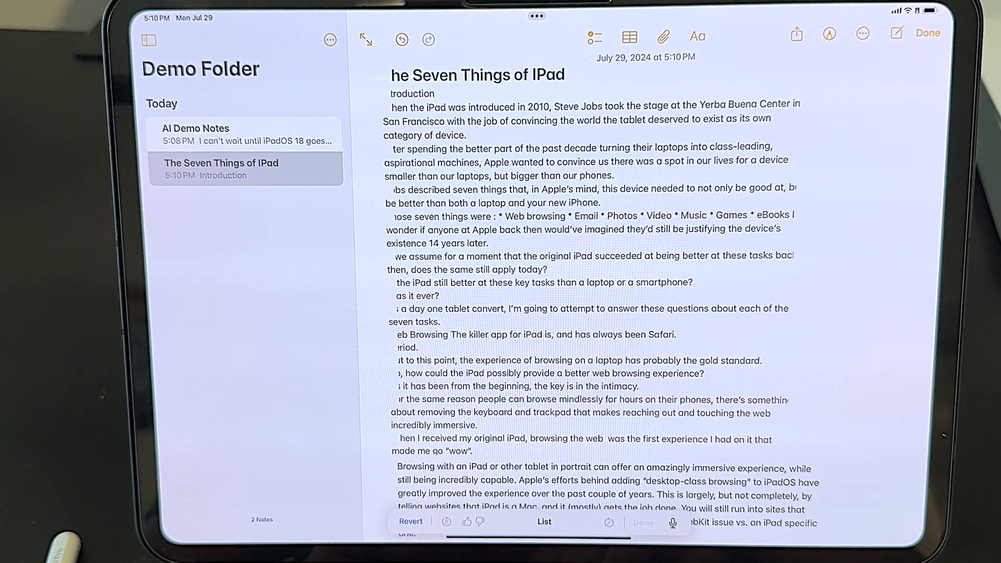
{"action": "left_click", "coordinate": [544, 522]}
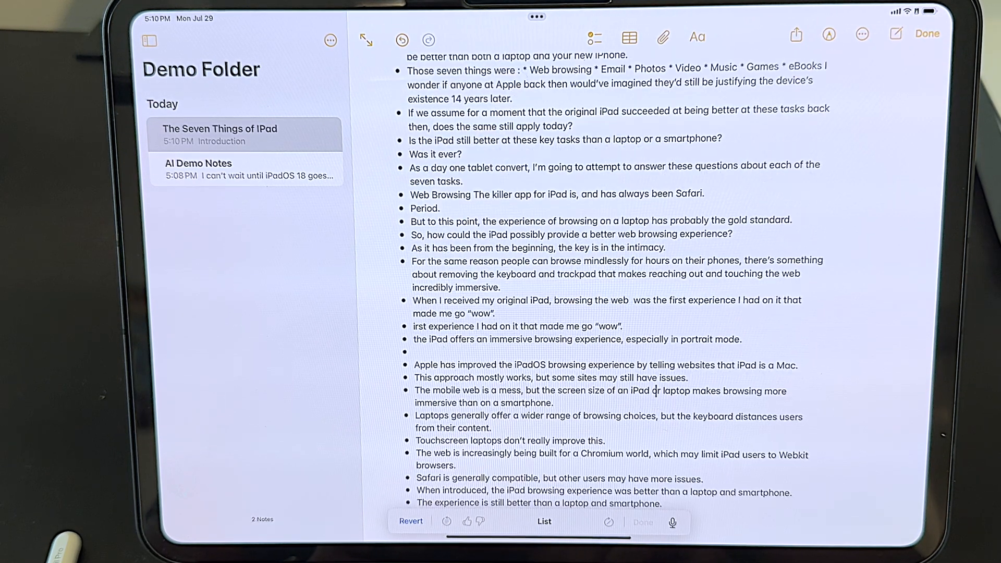
{"action": "scroll", "scroll_direction": "down", "scroll_amount": 3}
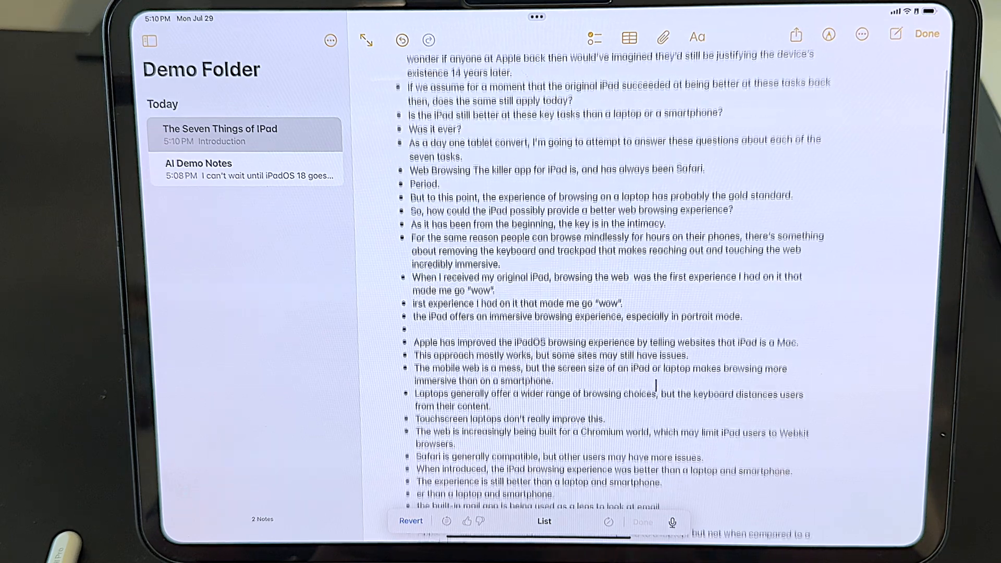
{"action": "scroll", "scroll_direction": "down", "scroll_amount": 3}
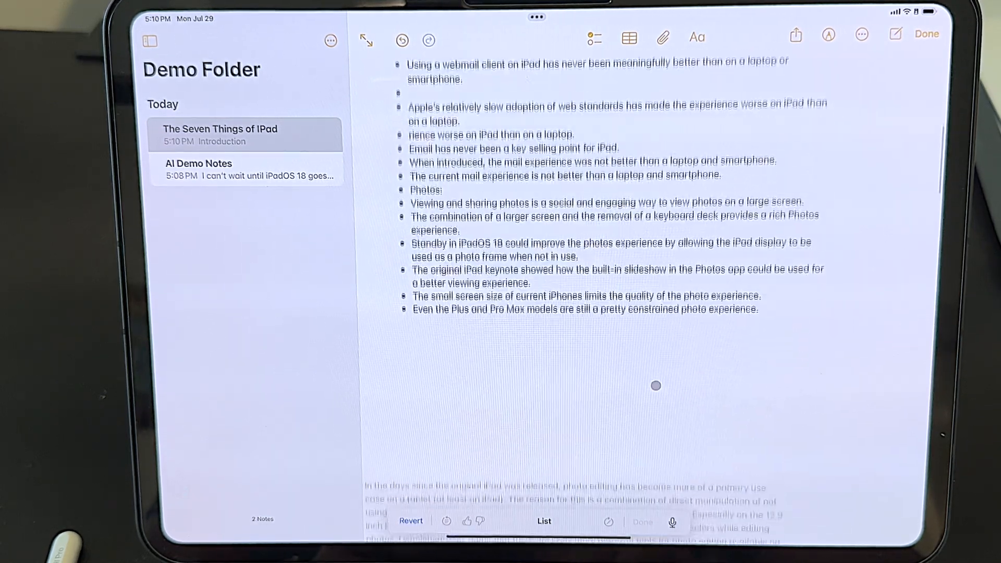
{"action": "scroll", "scroll_direction": "down", "scroll_amount": 3}
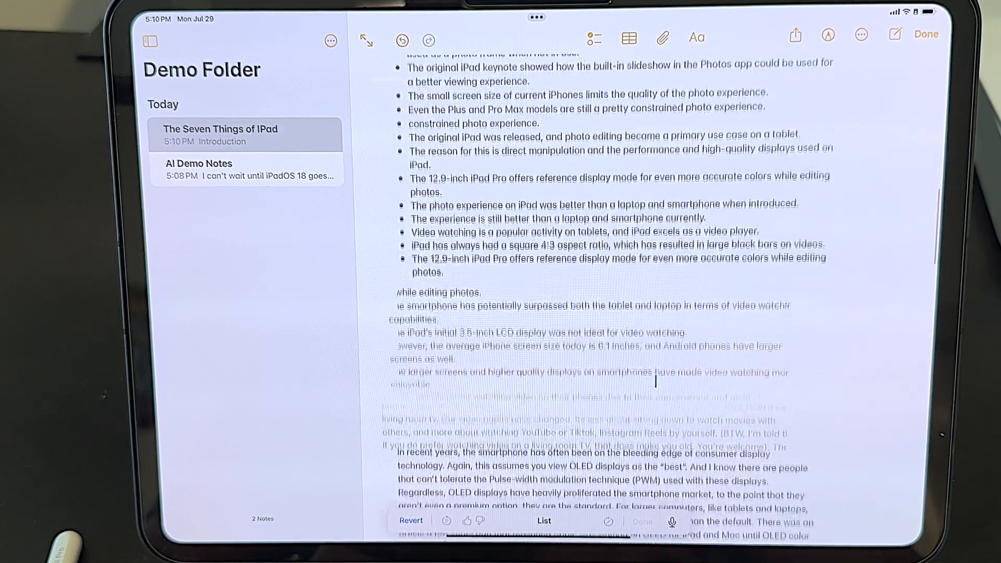
{"action": "scroll", "scroll_direction": "down", "scroll_amount": 3}
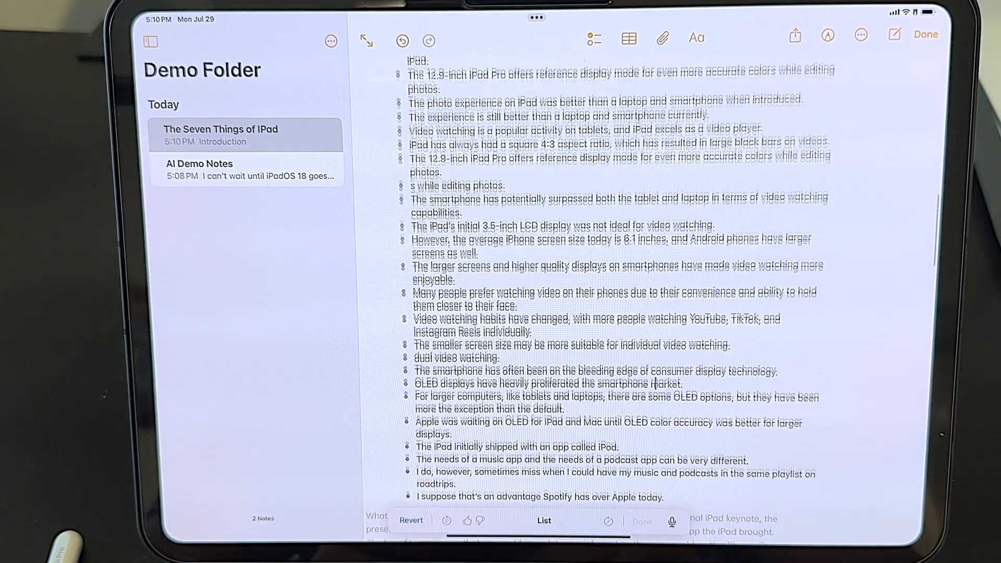
{"action": "scroll", "scroll_direction": "down", "scroll_amount": 3}
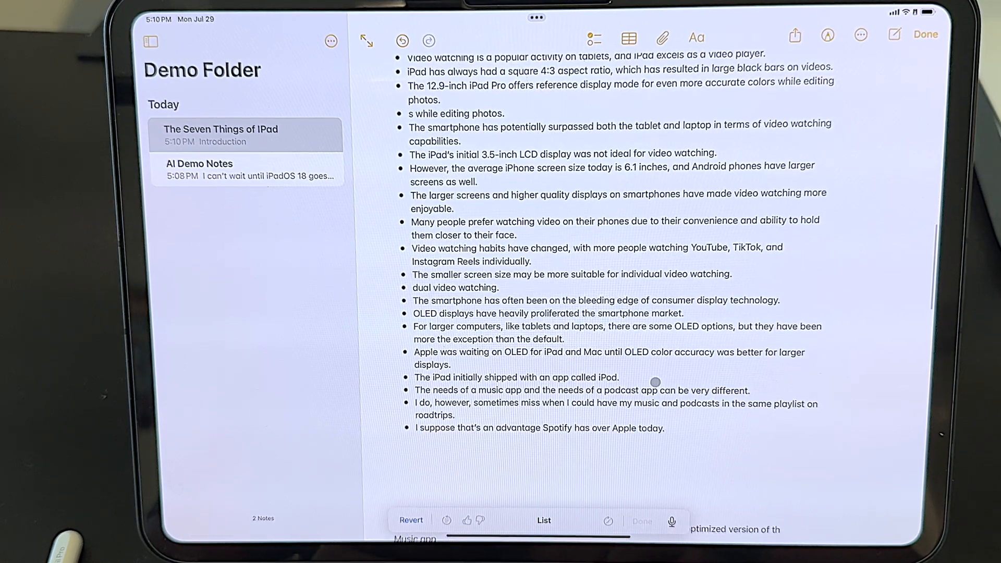
{"action": "scroll", "scroll_direction": "down", "scroll_amount": 3}
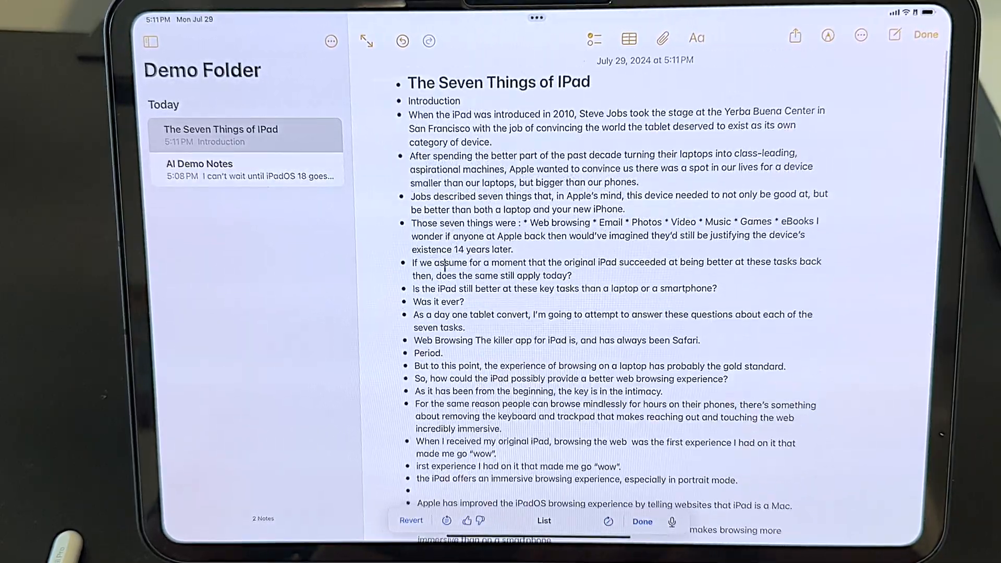
- Finish reviewing the bulleted result, then revert the note to its original prose
{"action": "scroll", "scroll_direction": "down", "scroll_amount": 3}
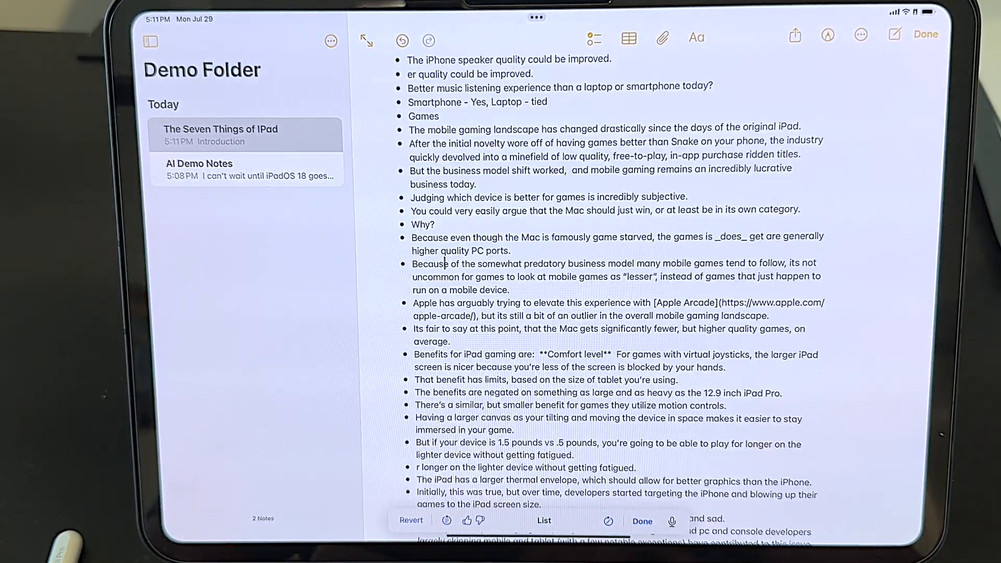
{"action": "scroll", "scroll_direction": "down", "scroll_amount": 3}
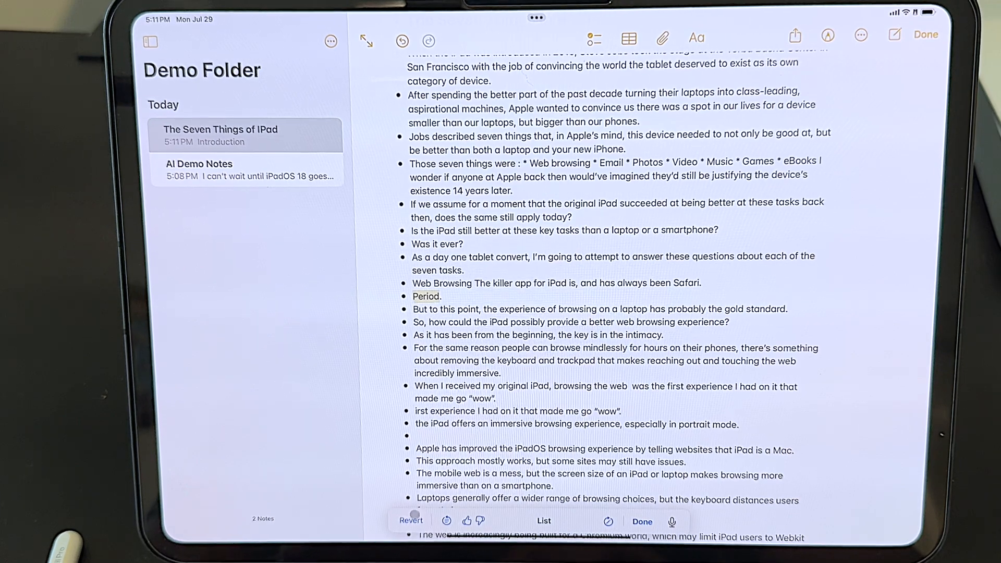
{"action": "left_click", "coordinate": [924, 34]}
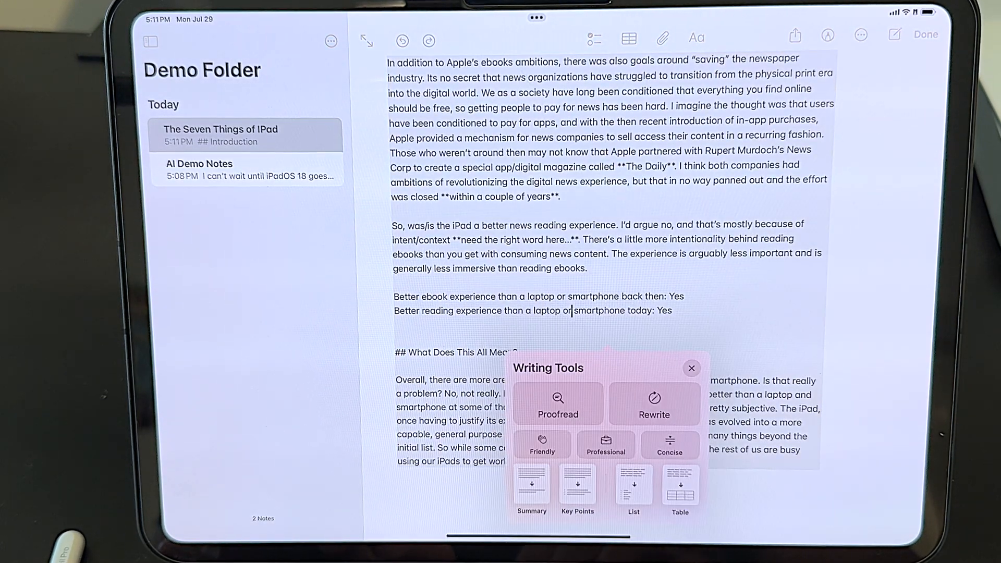
- Convert the iPad essay into a two-column table with Writing Tools and review its rows
{"action": "left_click", "coordinate": [654, 404]}
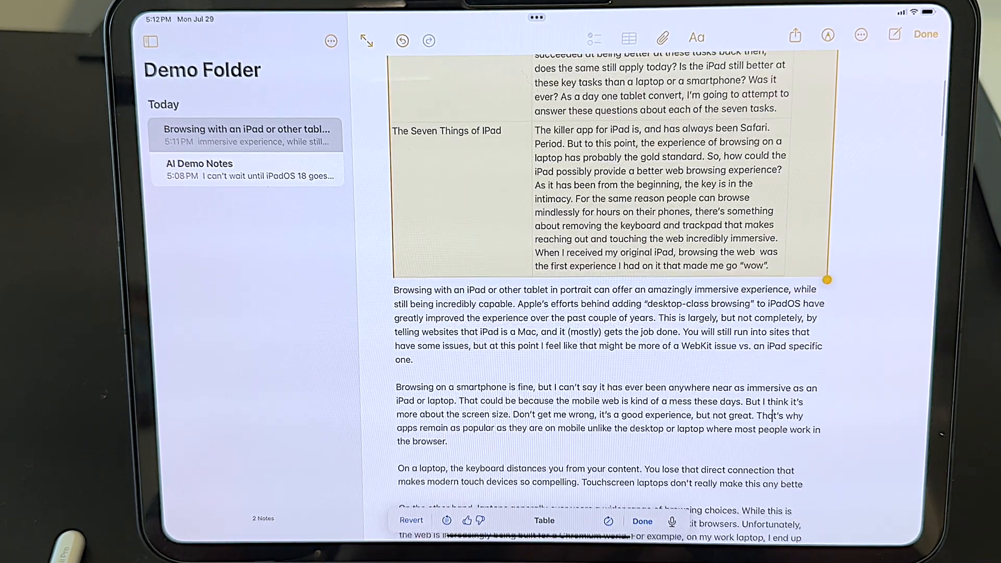
{"action": "scroll", "scroll_direction": "down", "scroll_amount": 3}
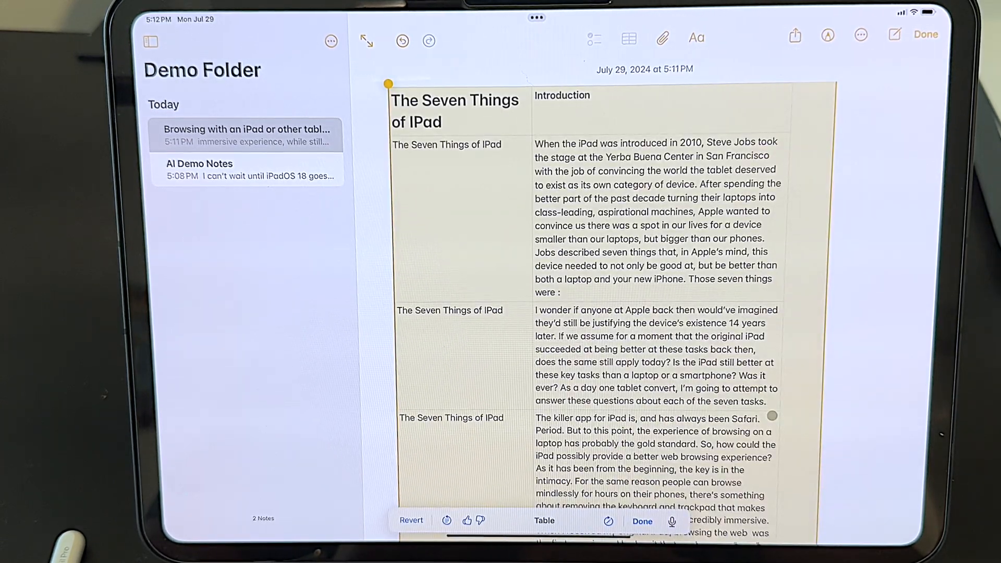
{"action": "scroll", "scroll_direction": "down", "scroll_amount": 3}
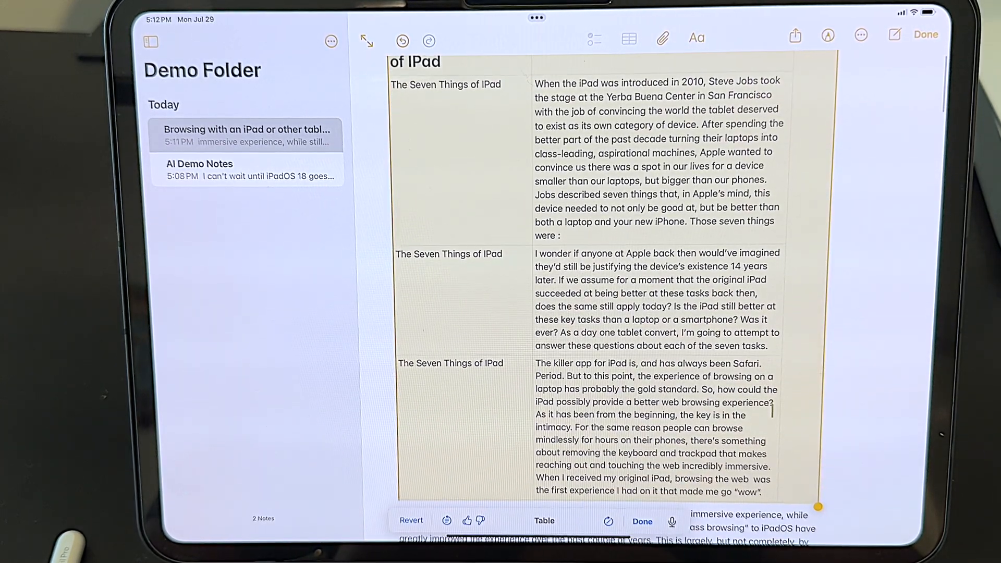
{"action": "scroll", "scroll_direction": "down", "scroll_amount": 3}
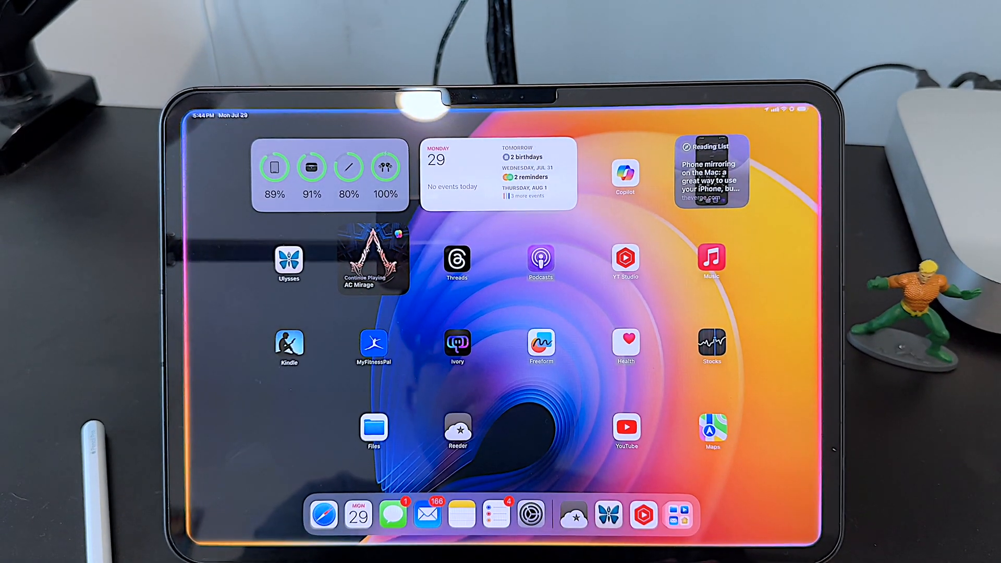
- Bring up the Type to Siri field over the Home Screen
{"action": "left_click", "coordinate": [604, 514]}
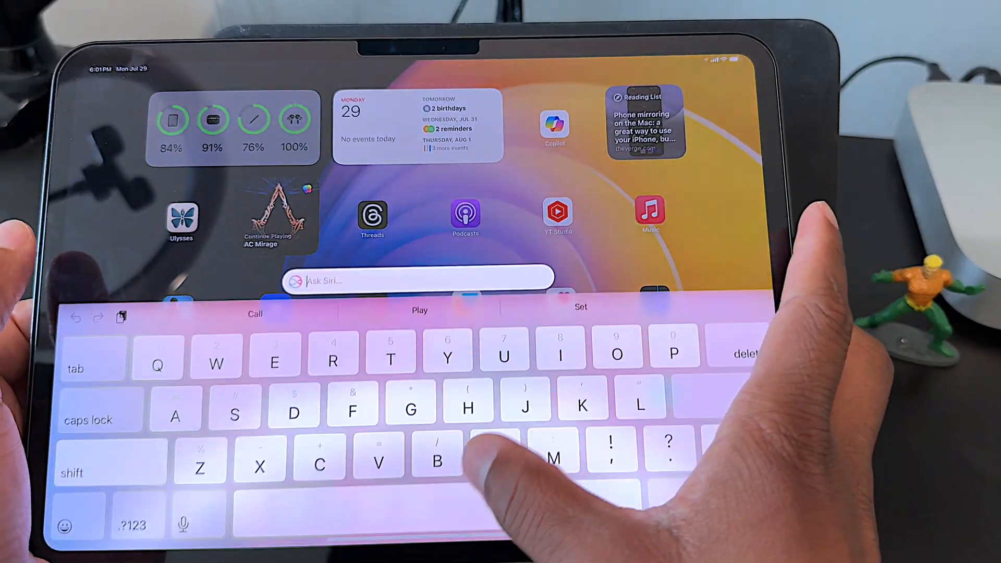
- Ask Siri the time by typing, then start a 'Remind me' request mentioning mom
{"action": "type", "text": "What time is it?"}
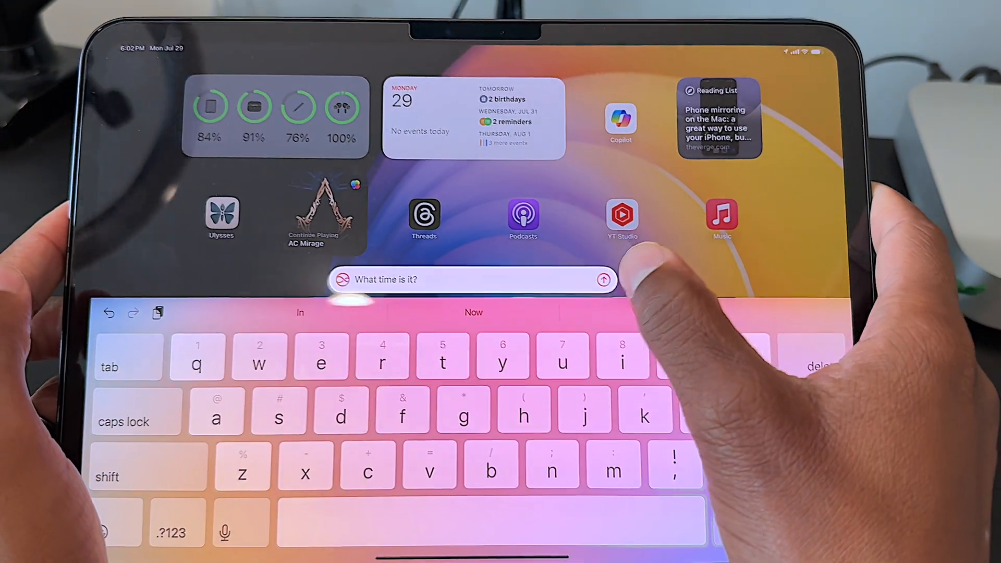
{"action": "left_click", "coordinate": [604, 280]}
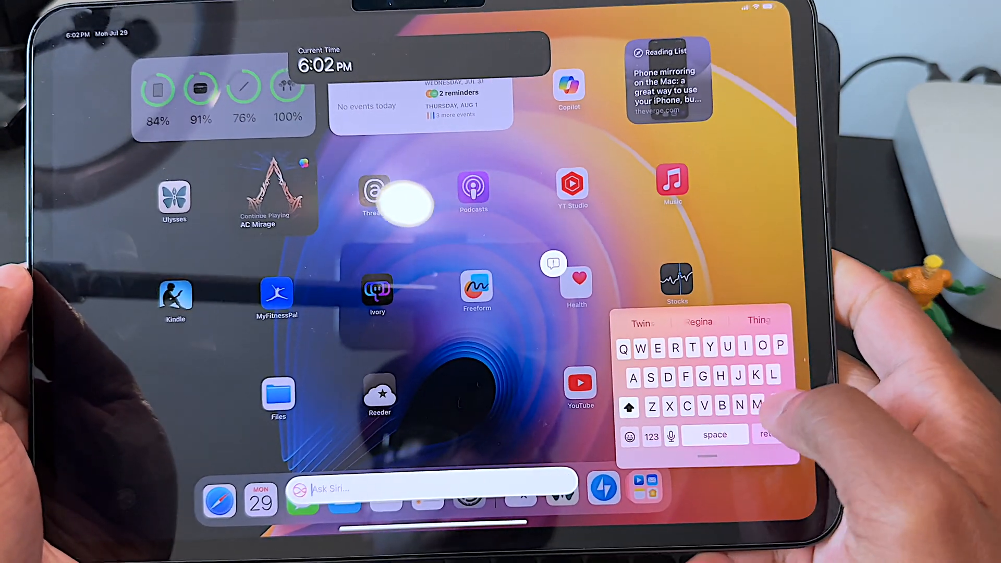
{"action": "type", "text": "Remind me to call"}
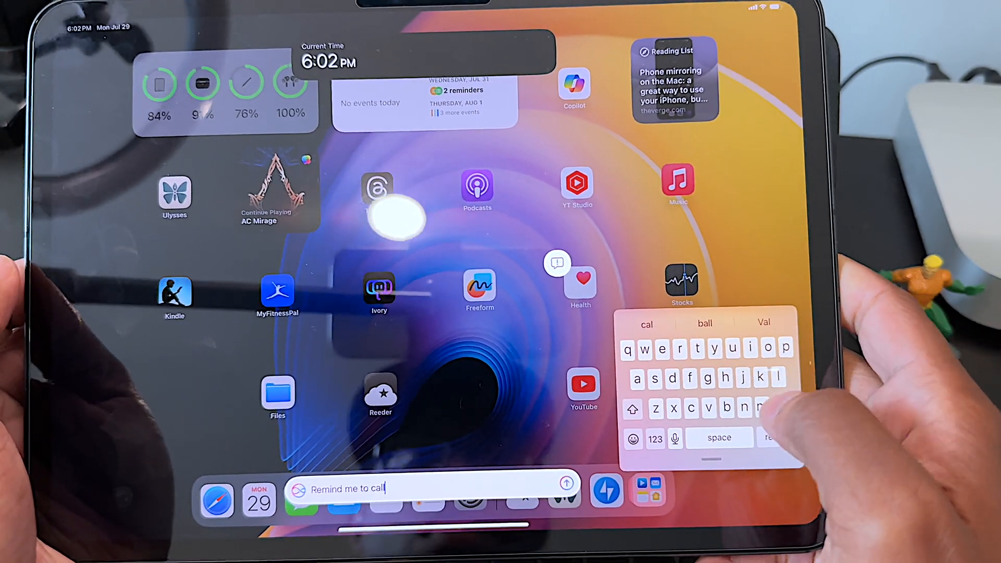
{"action": "type", "text": "mom"}
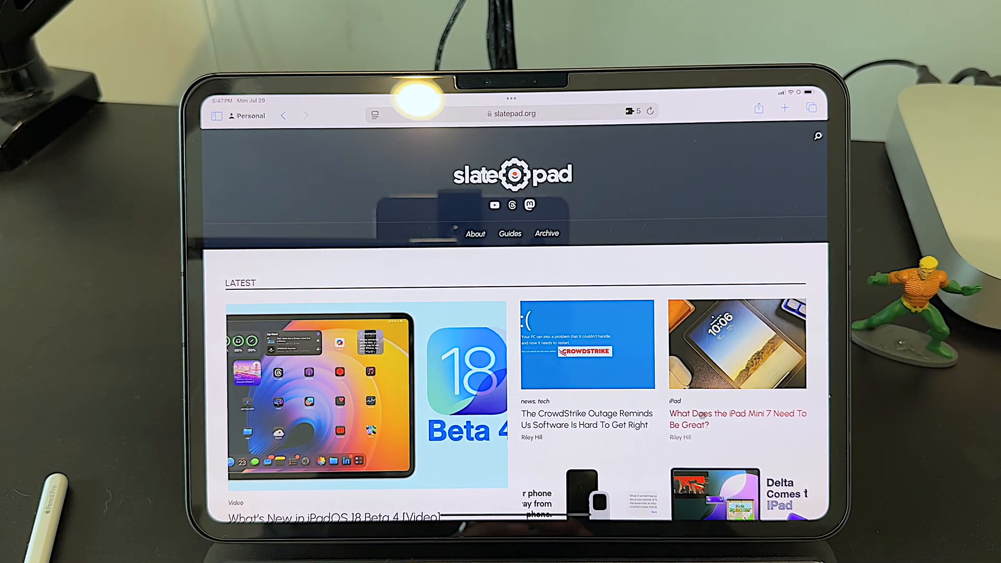
- View slatepad's iPad Mini 7 article in Reader view, then move on to The Verge
{"action": "left_click", "coordinate": [737, 419]}
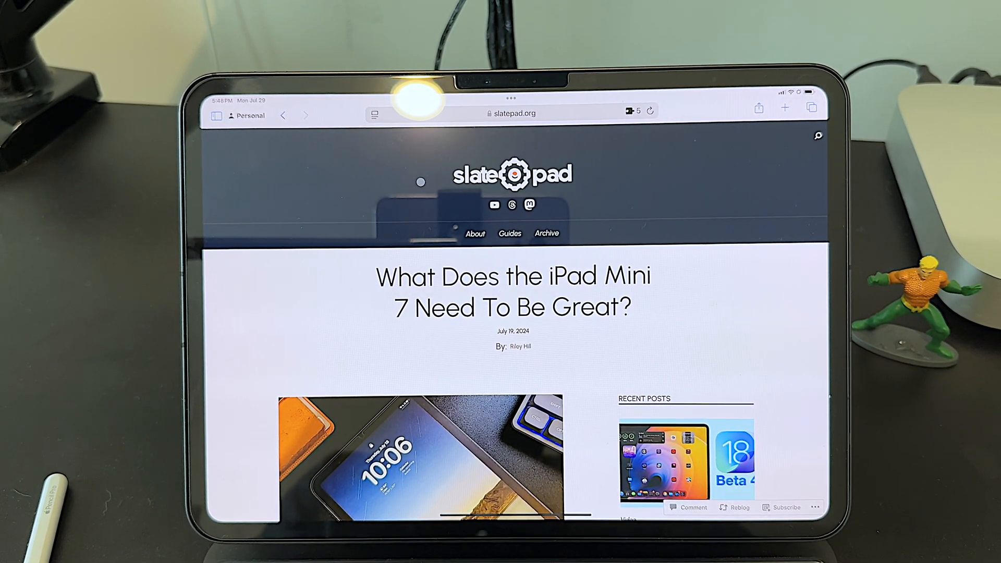
{"action": "left_click", "coordinate": [374, 114]}
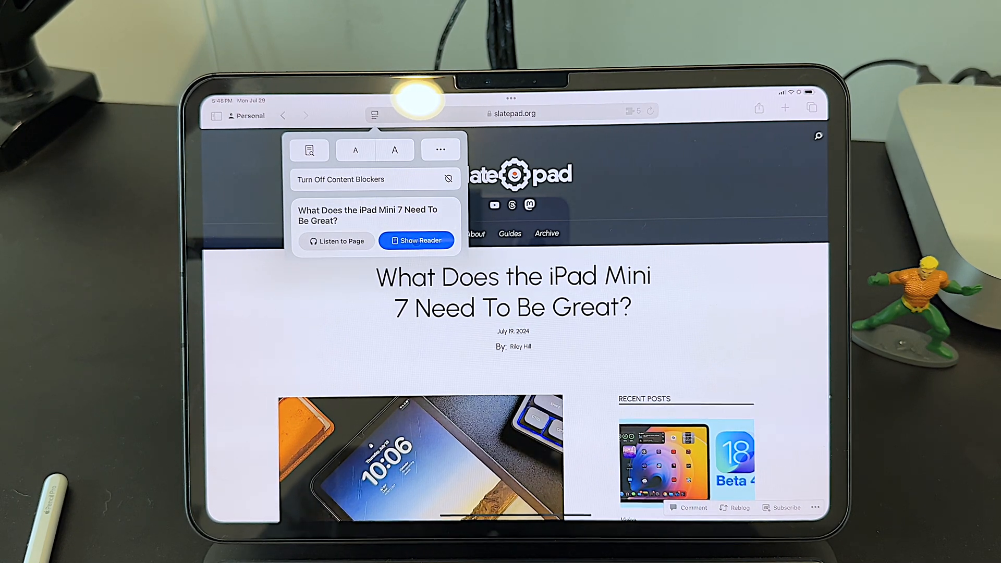
{"action": "left_click", "coordinate": [416, 241]}
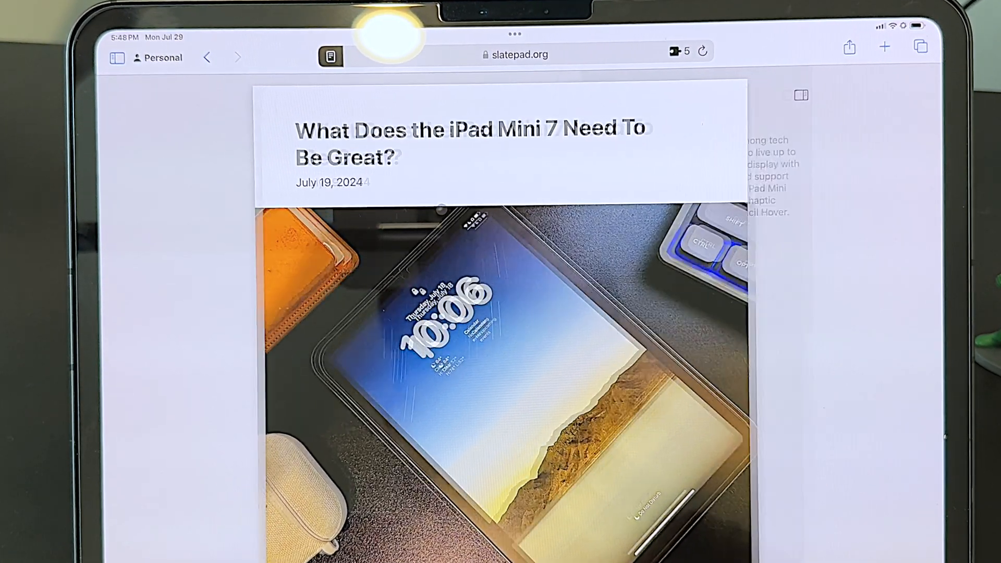
{"action": "left_click", "coordinate": [800, 95]}
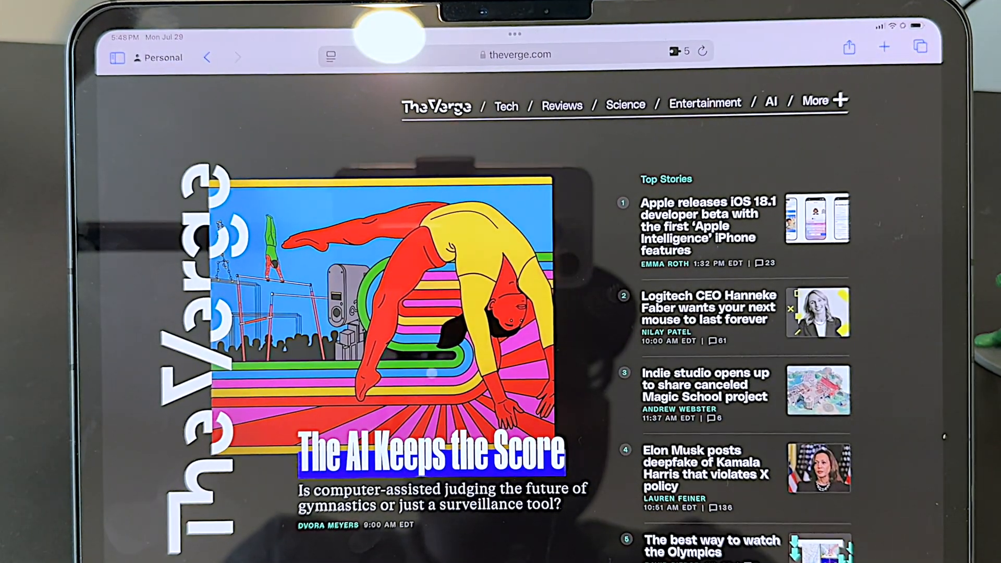
- Show The Verge's The AI Keeps the Score article in Reader view
{"action": "left_click", "coordinate": [428, 453]}
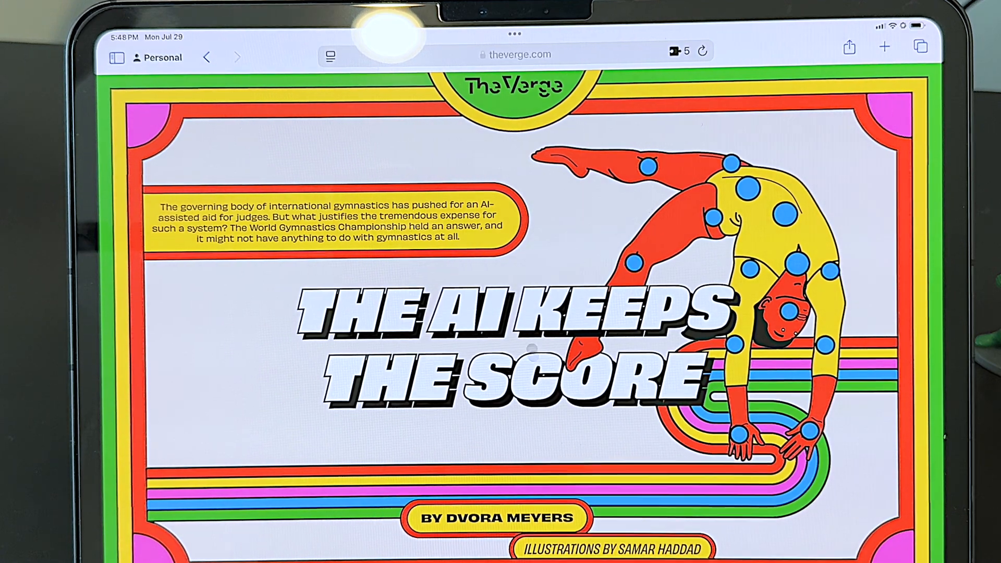
{"action": "left_click", "coordinate": [330, 56]}
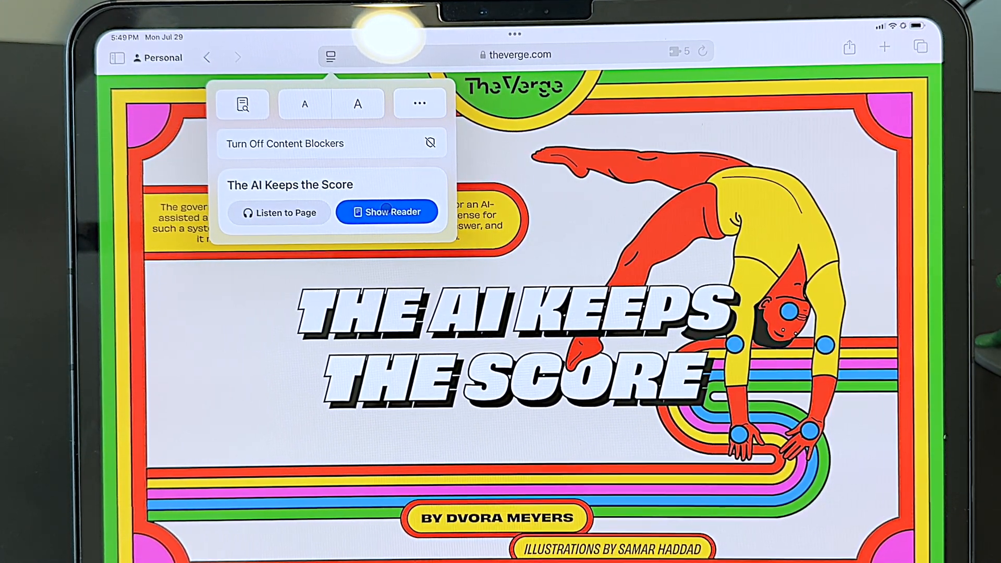
{"action": "left_click", "coordinate": [385, 211]}
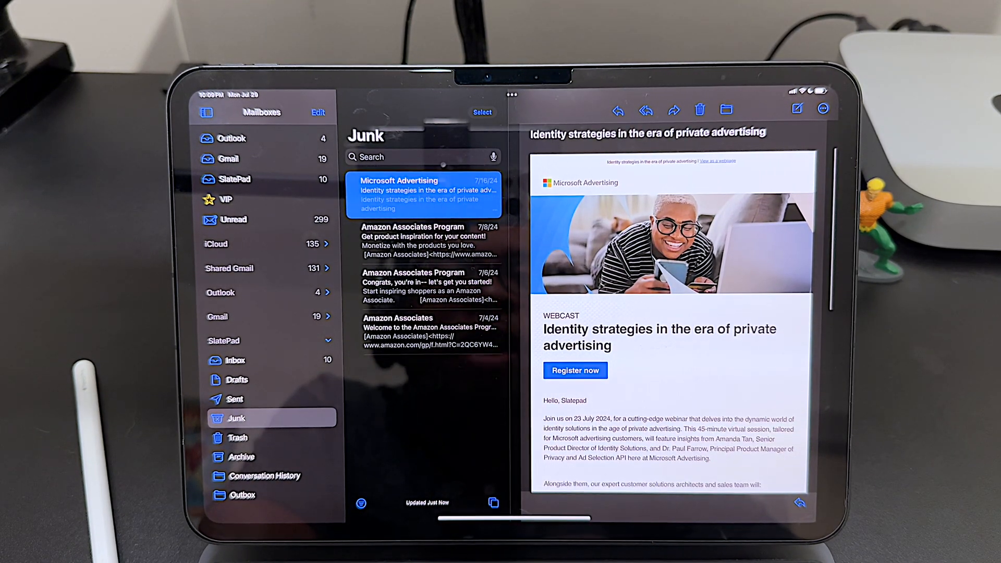
- Scroll down through the Microsoft Advertising webcast email to read further
{"action": "scroll", "scroll_direction": "down", "scroll_amount": 3}
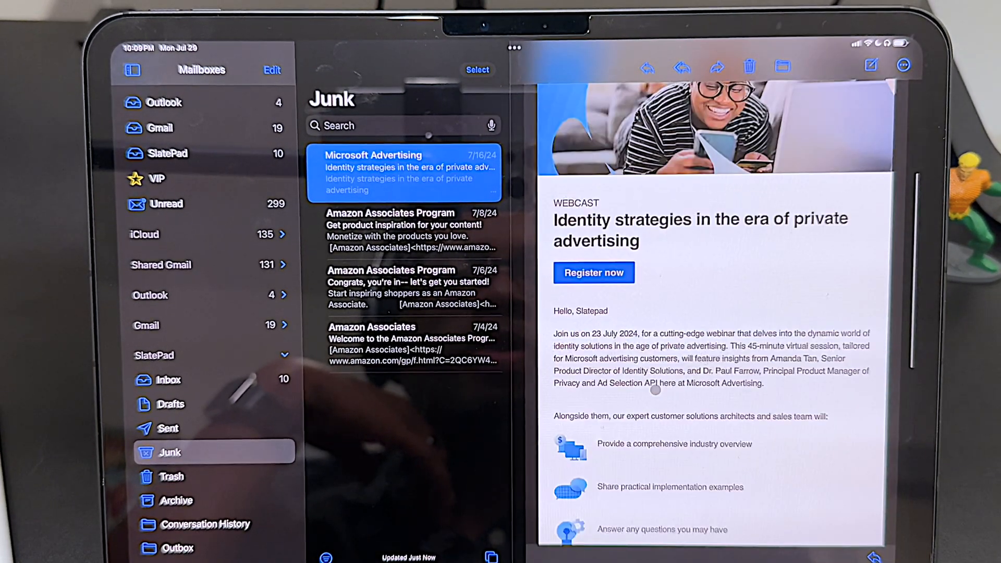
{"action": "scroll", "scroll_direction": "down", "scroll_amount": 3}
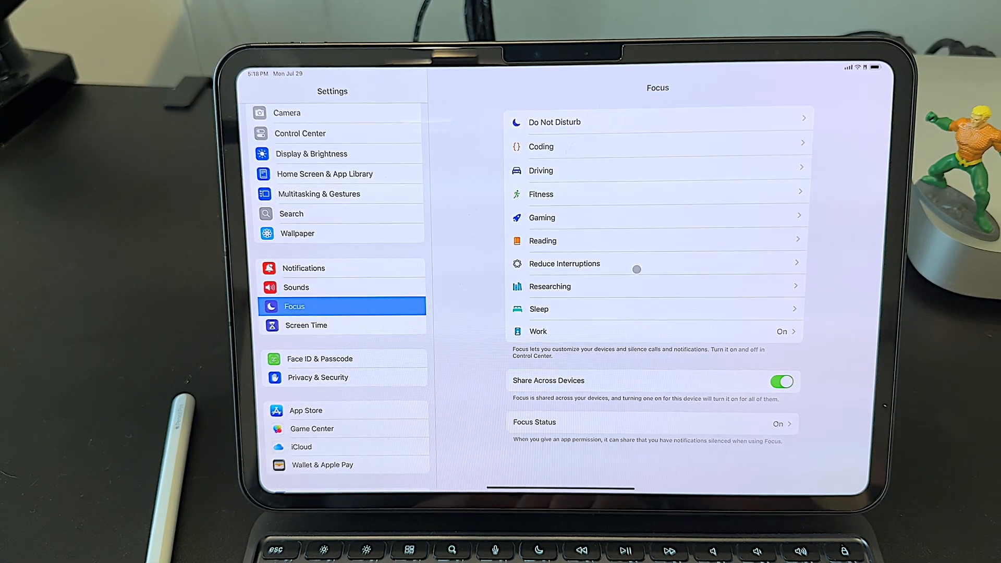
- View the Reduce Interruptions Focus options, including Intelligent Breakthrough & Silencing turned on
{"action": "left_click", "coordinate": [564, 263]}
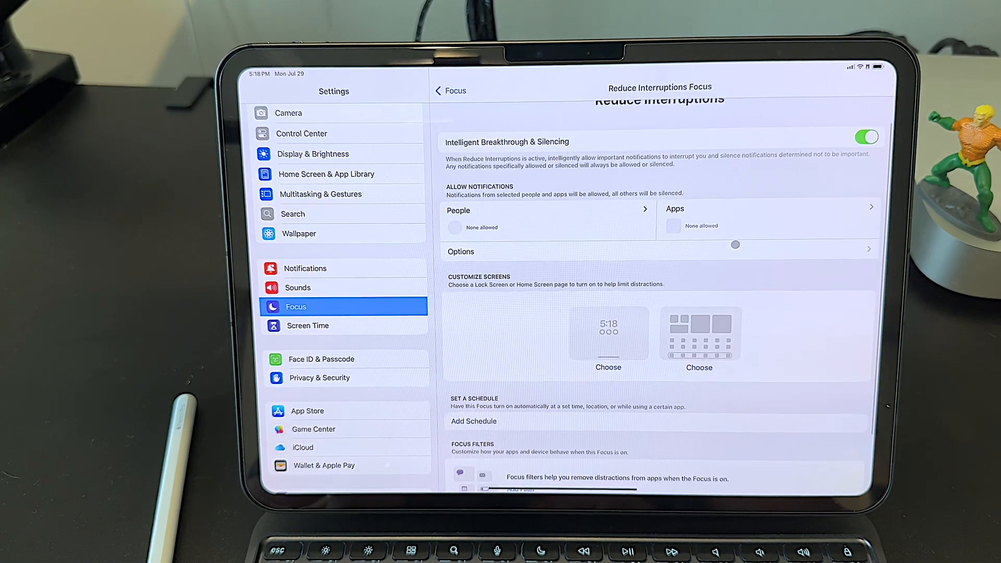
{"action": "scroll", "scroll_direction": "down", "scroll_amount": 3}
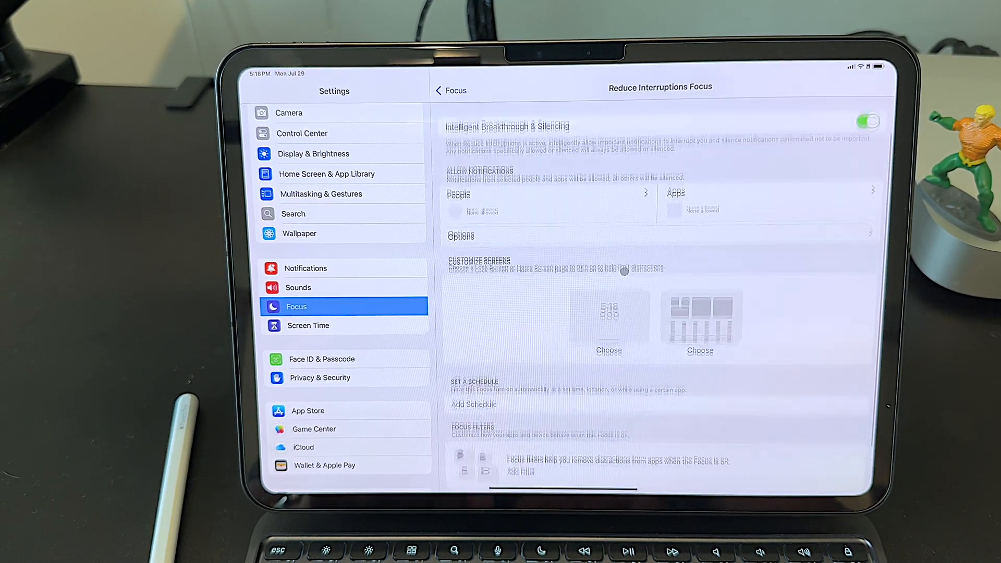
{"action": "scroll", "scroll_direction": "down", "scroll_amount": 3}
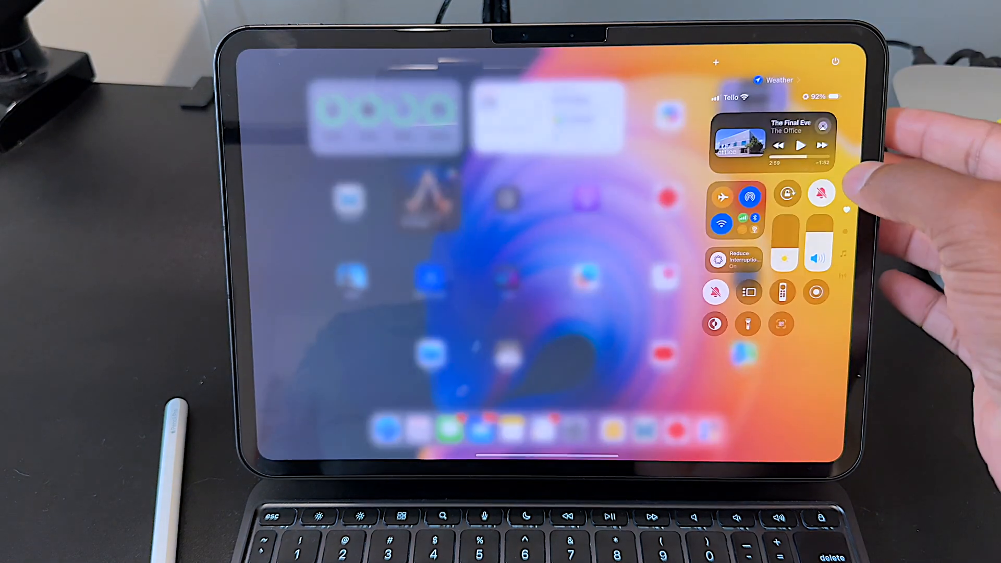
- Make Reduce Interruptions the active Focus mode from the Control Center Focus tile
{"action": "left_click", "coordinate": [733, 259]}
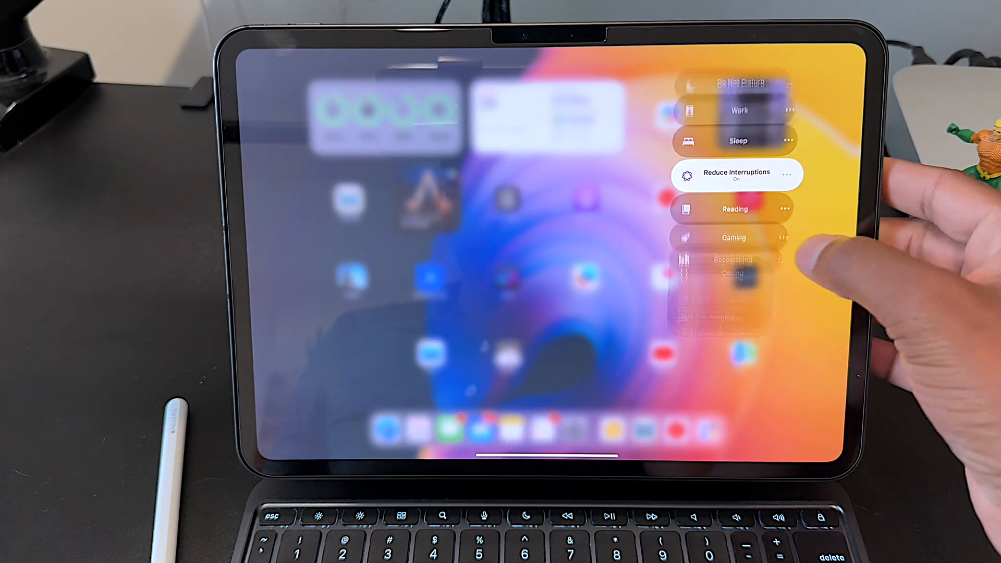
{"action": "left_click", "coordinate": [731, 323]}
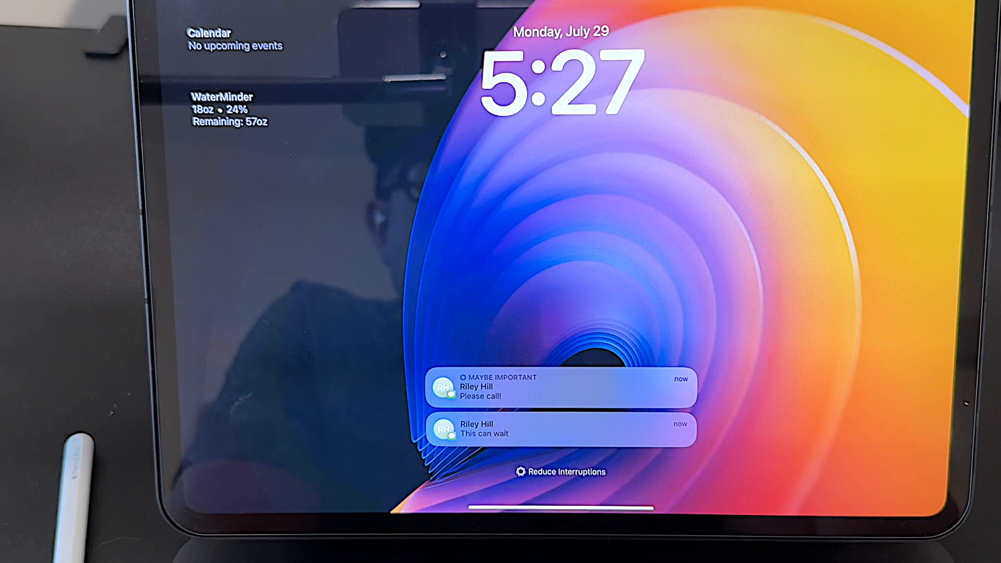
- Review Lock Screen notifications, with 'Please call!' flagged Maybe Important and 'This can wait' not
{"action": "scroll", "scroll_direction": "up", "scroll_amount": 3}
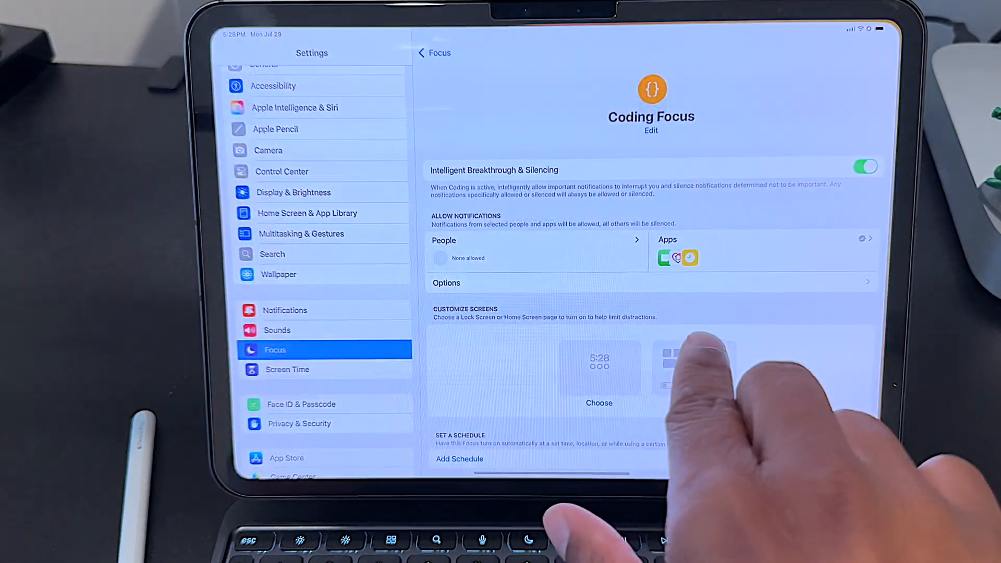
- Return from the Coding Focus page to the full list of Focus modes
{"action": "left_click", "coordinate": [434, 53]}
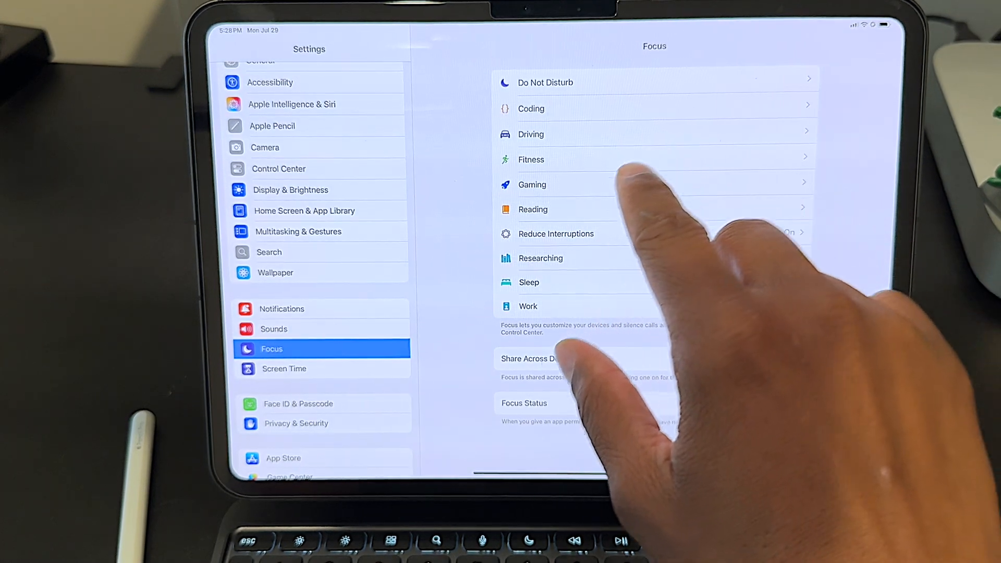
{"action": "left_click", "coordinate": [531, 184]}
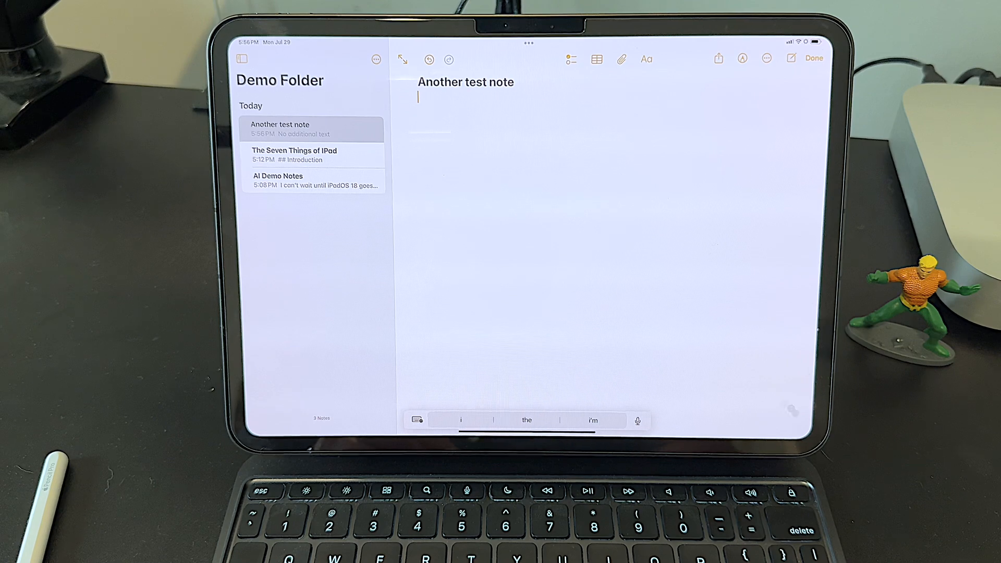
- Start a new audio recording attachment in the note Another test note
{"action": "left_click", "coordinate": [620, 59]}
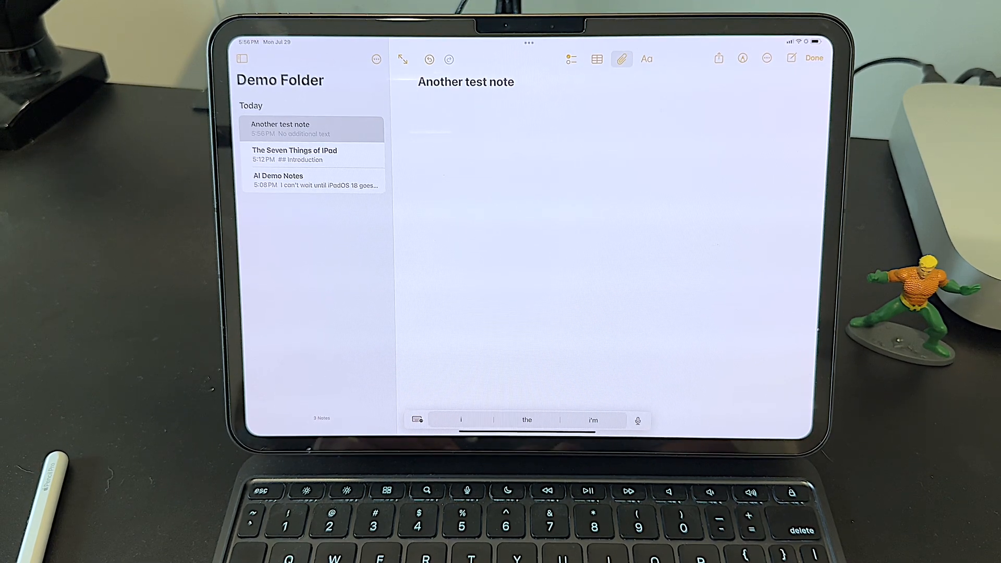
{"action": "left_click", "coordinate": [620, 59]}
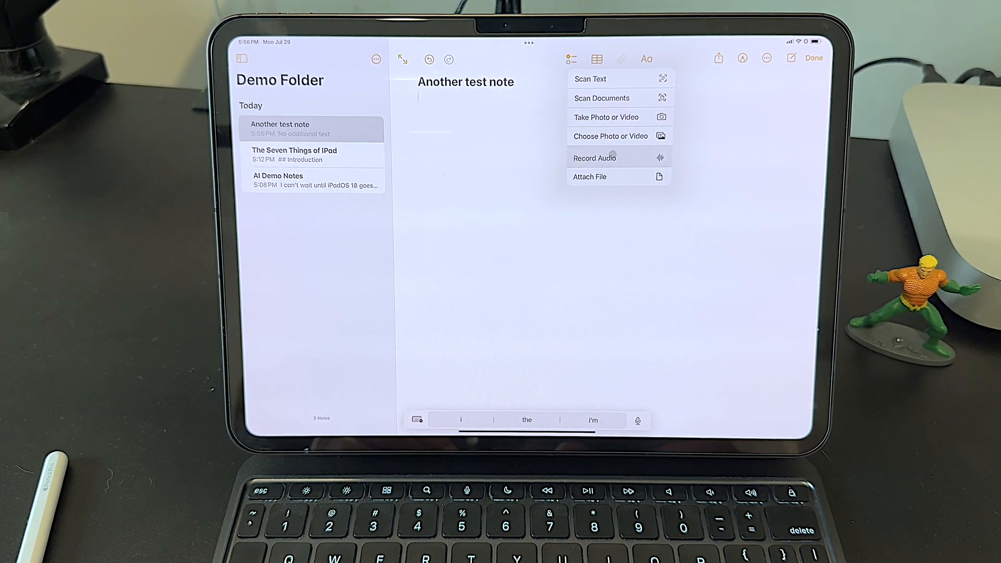
{"action": "left_click", "coordinate": [594, 158]}
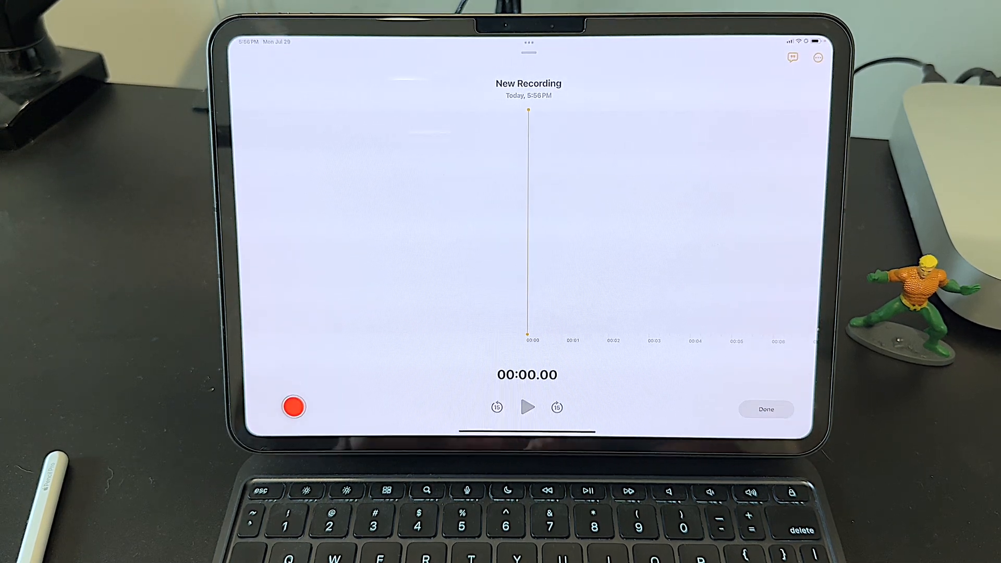
- Record about 14 seconds of audio about the M4 iPad Pro and add it to the note
{"action": "left_click", "coordinate": [293, 407]}
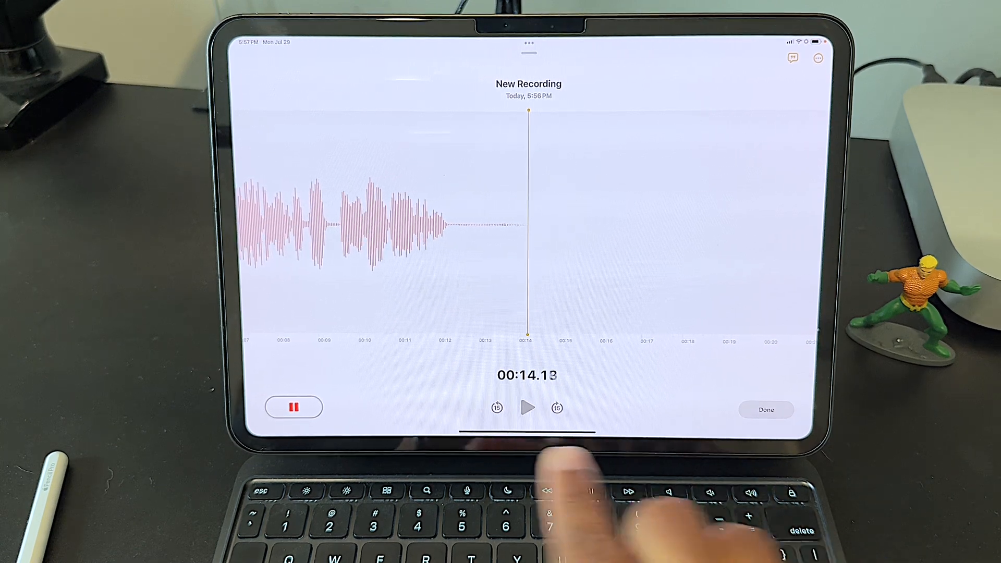
{"action": "left_click", "coordinate": [765, 408]}
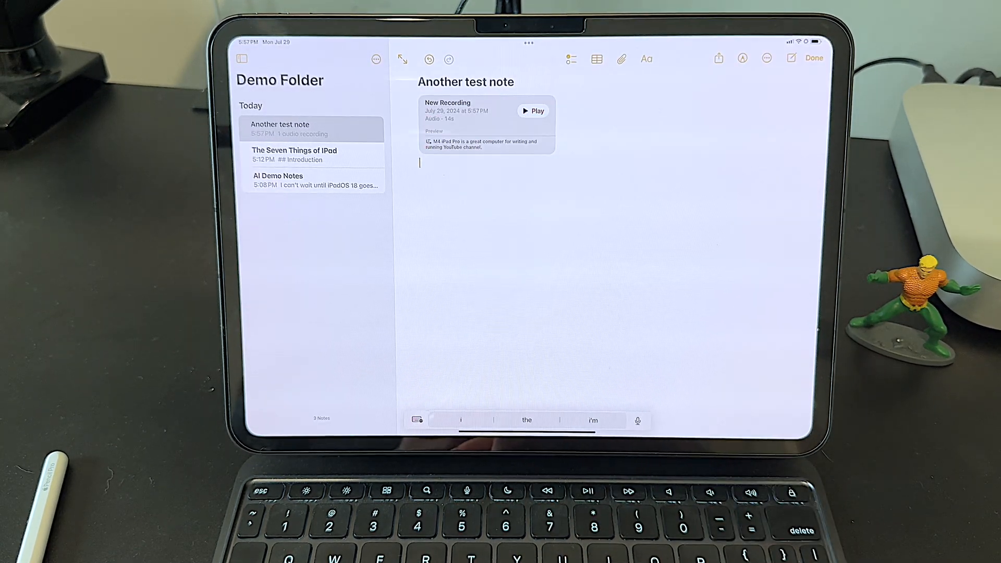